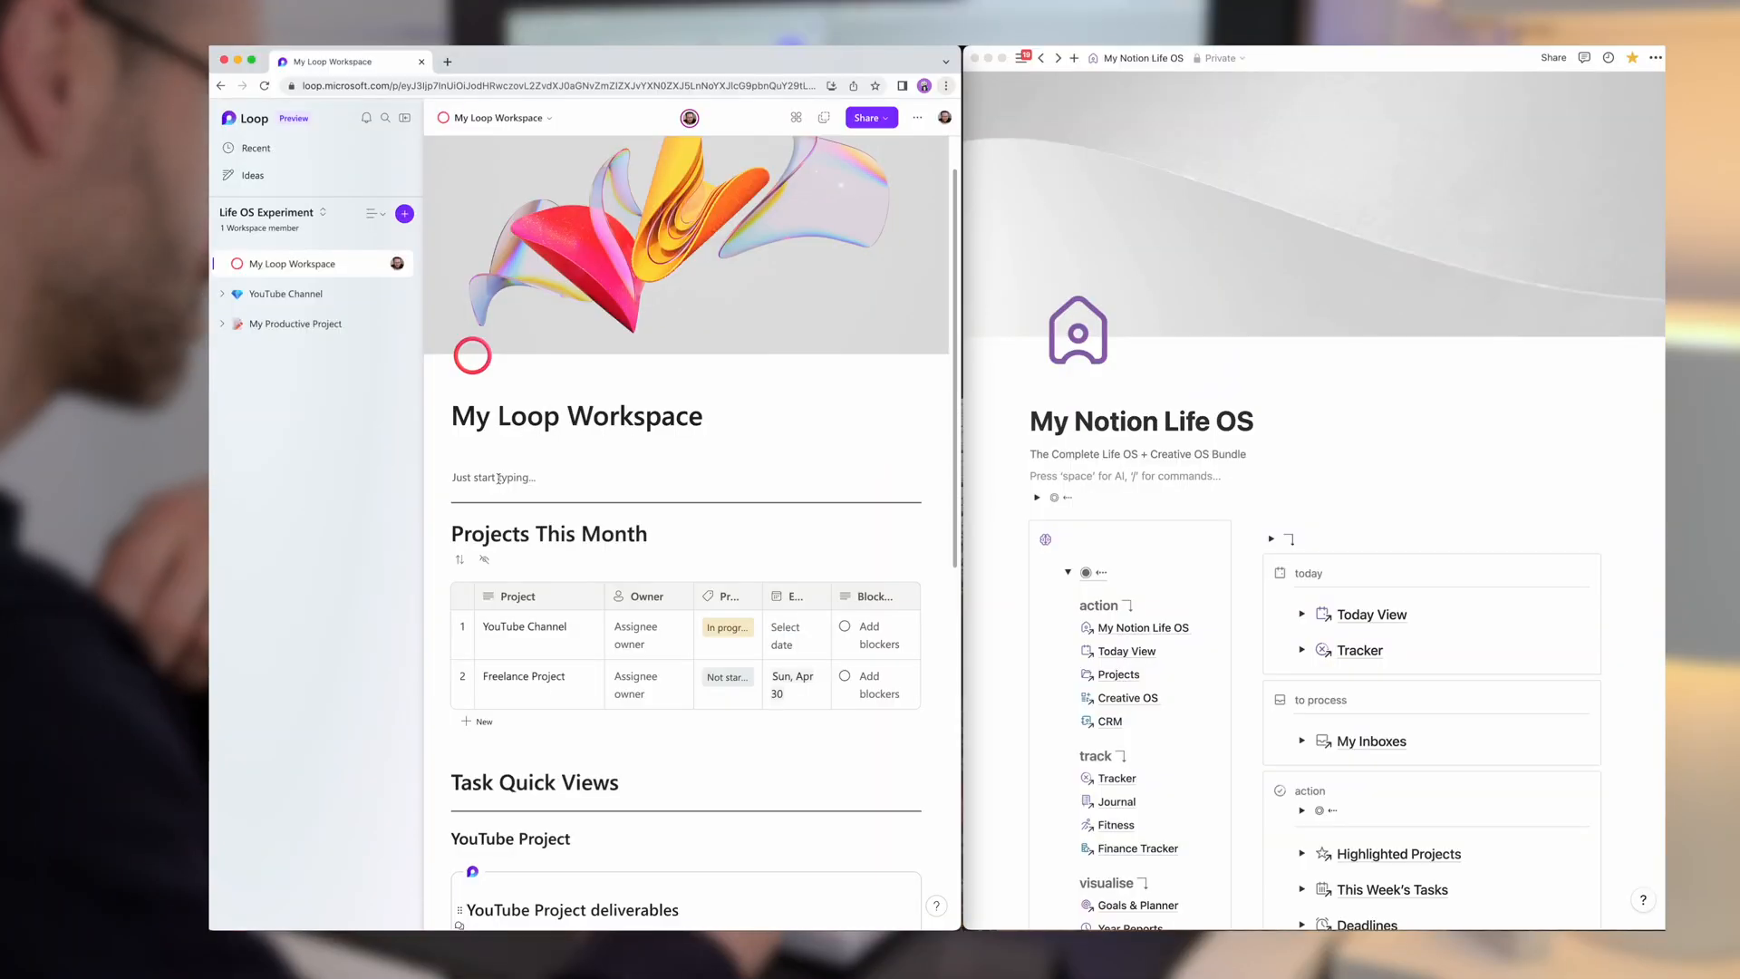
- Navigate the Life OS sidebar to Tracker and then the Today View page listing today's tasks
{"action": "type", "text": "/"}
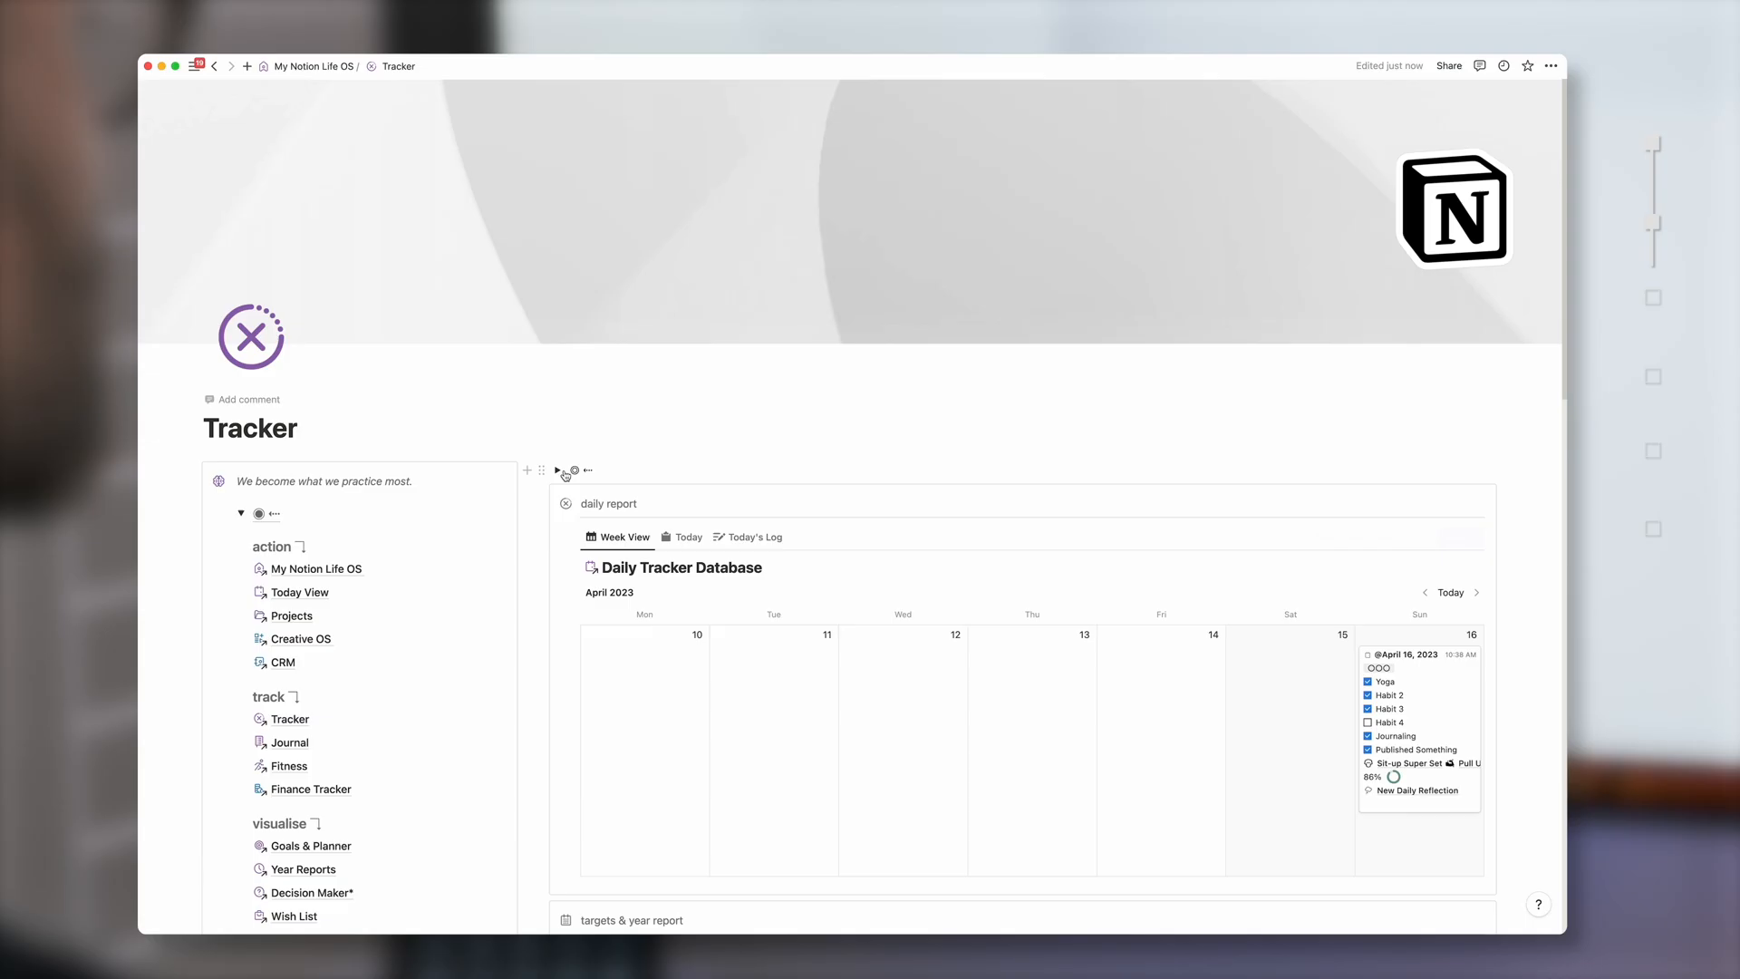
{"action": "left_click", "coordinate": [297, 592]}
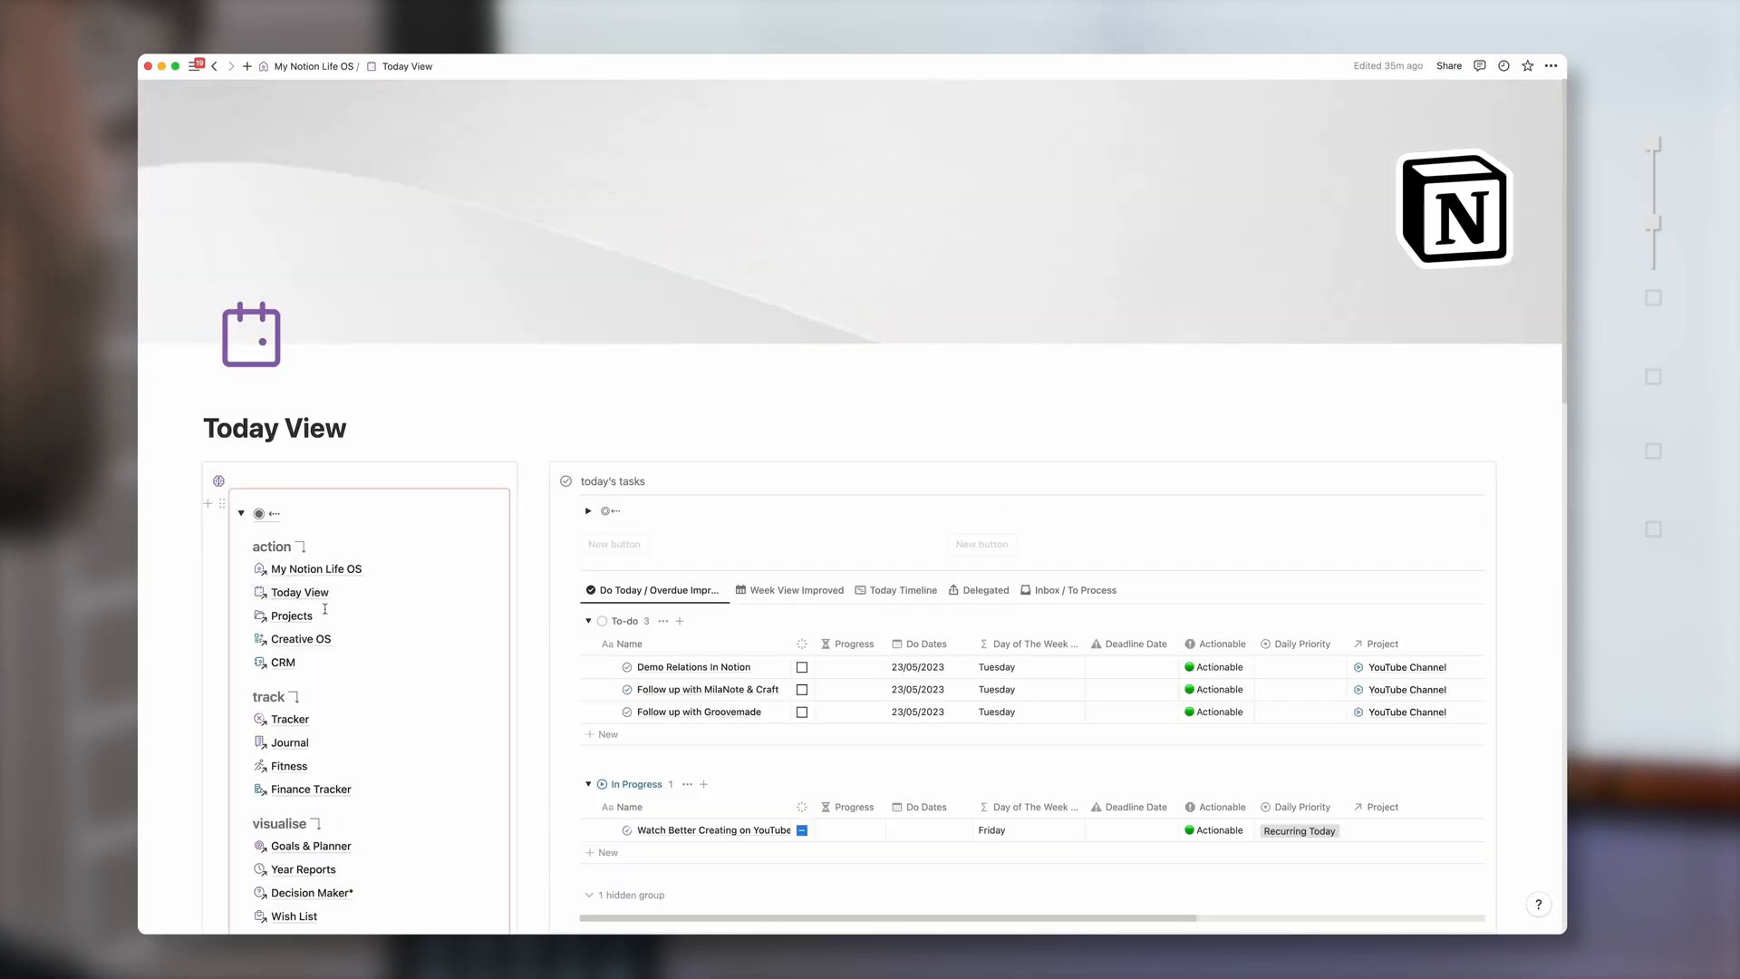
{"action": "left_click", "coordinate": [292, 615]}
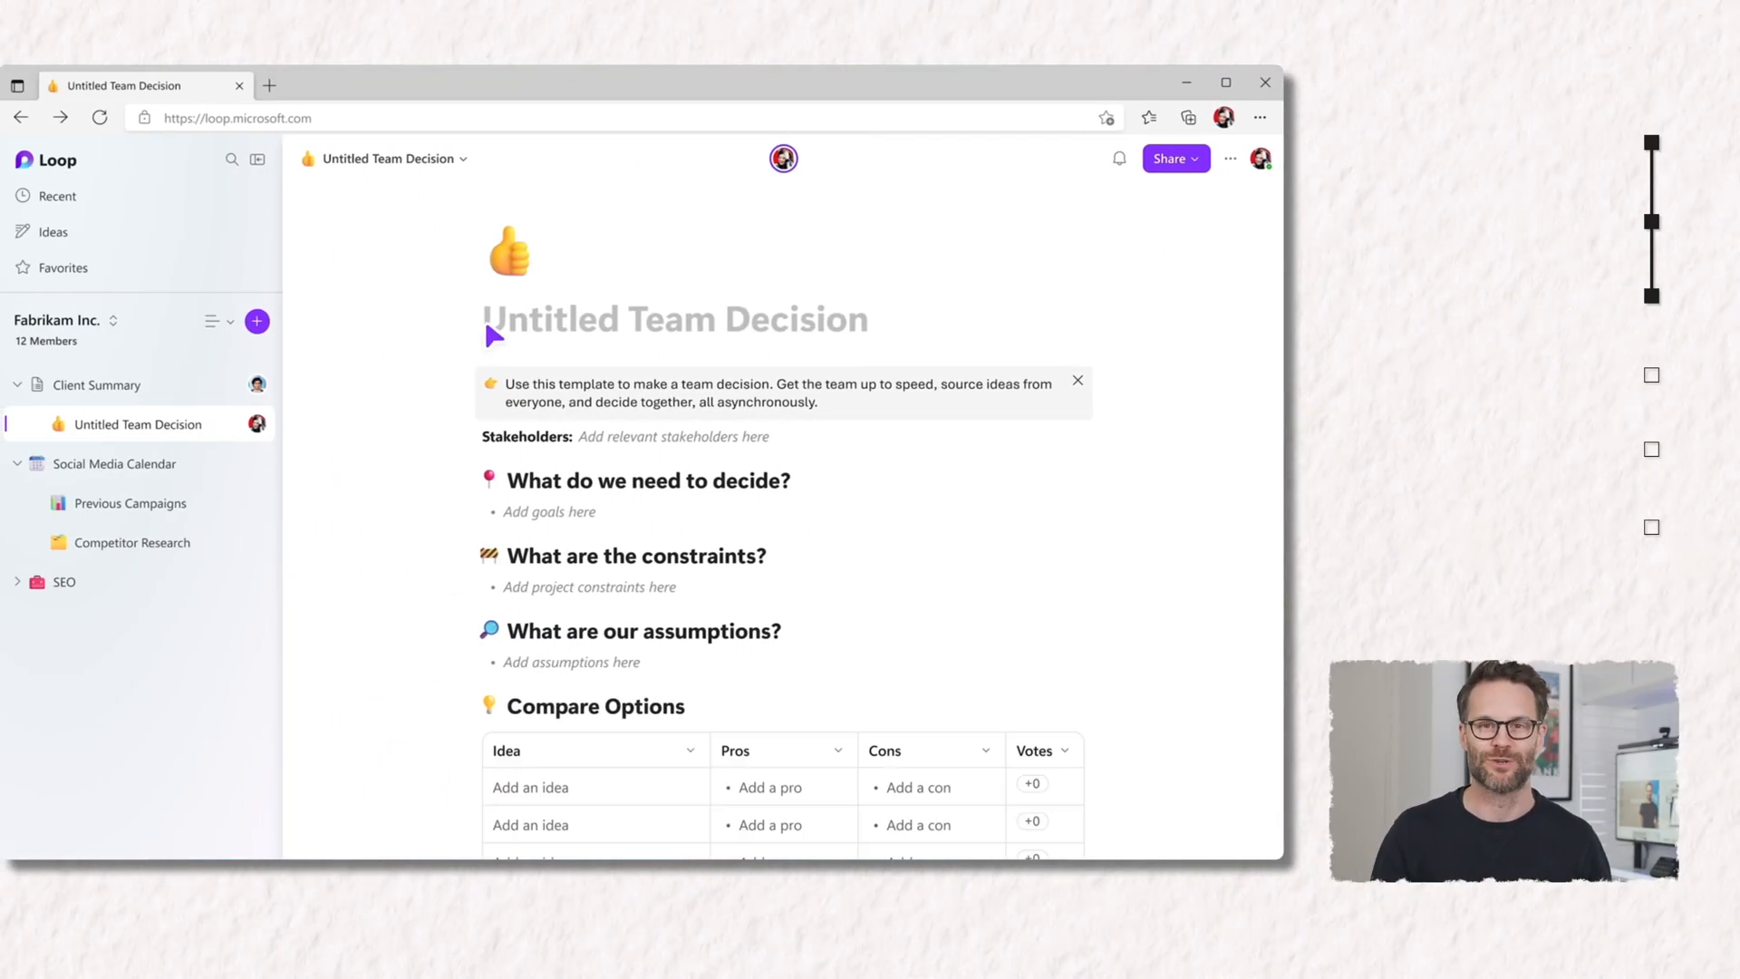
- Give the Design The Page page a scissors icon from the Icons tab and start searching for a cover
{"action": "left_click", "coordinate": [508, 250]}
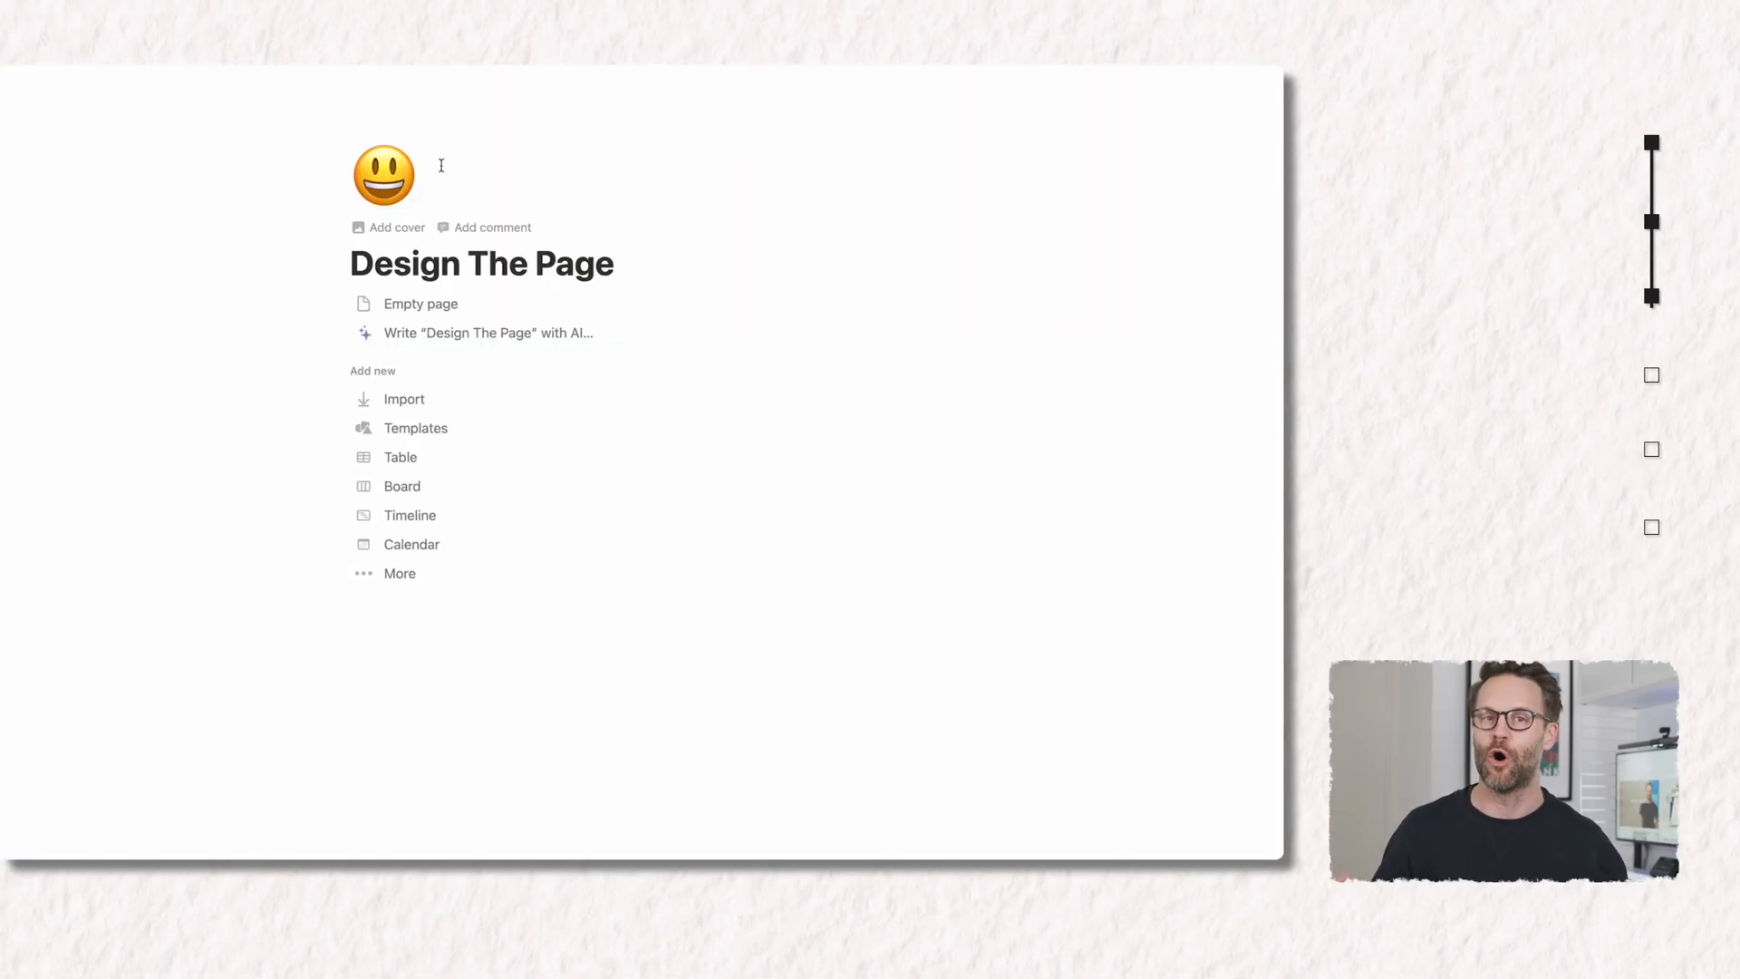
{"action": "left_click", "coordinate": [287, 229]}
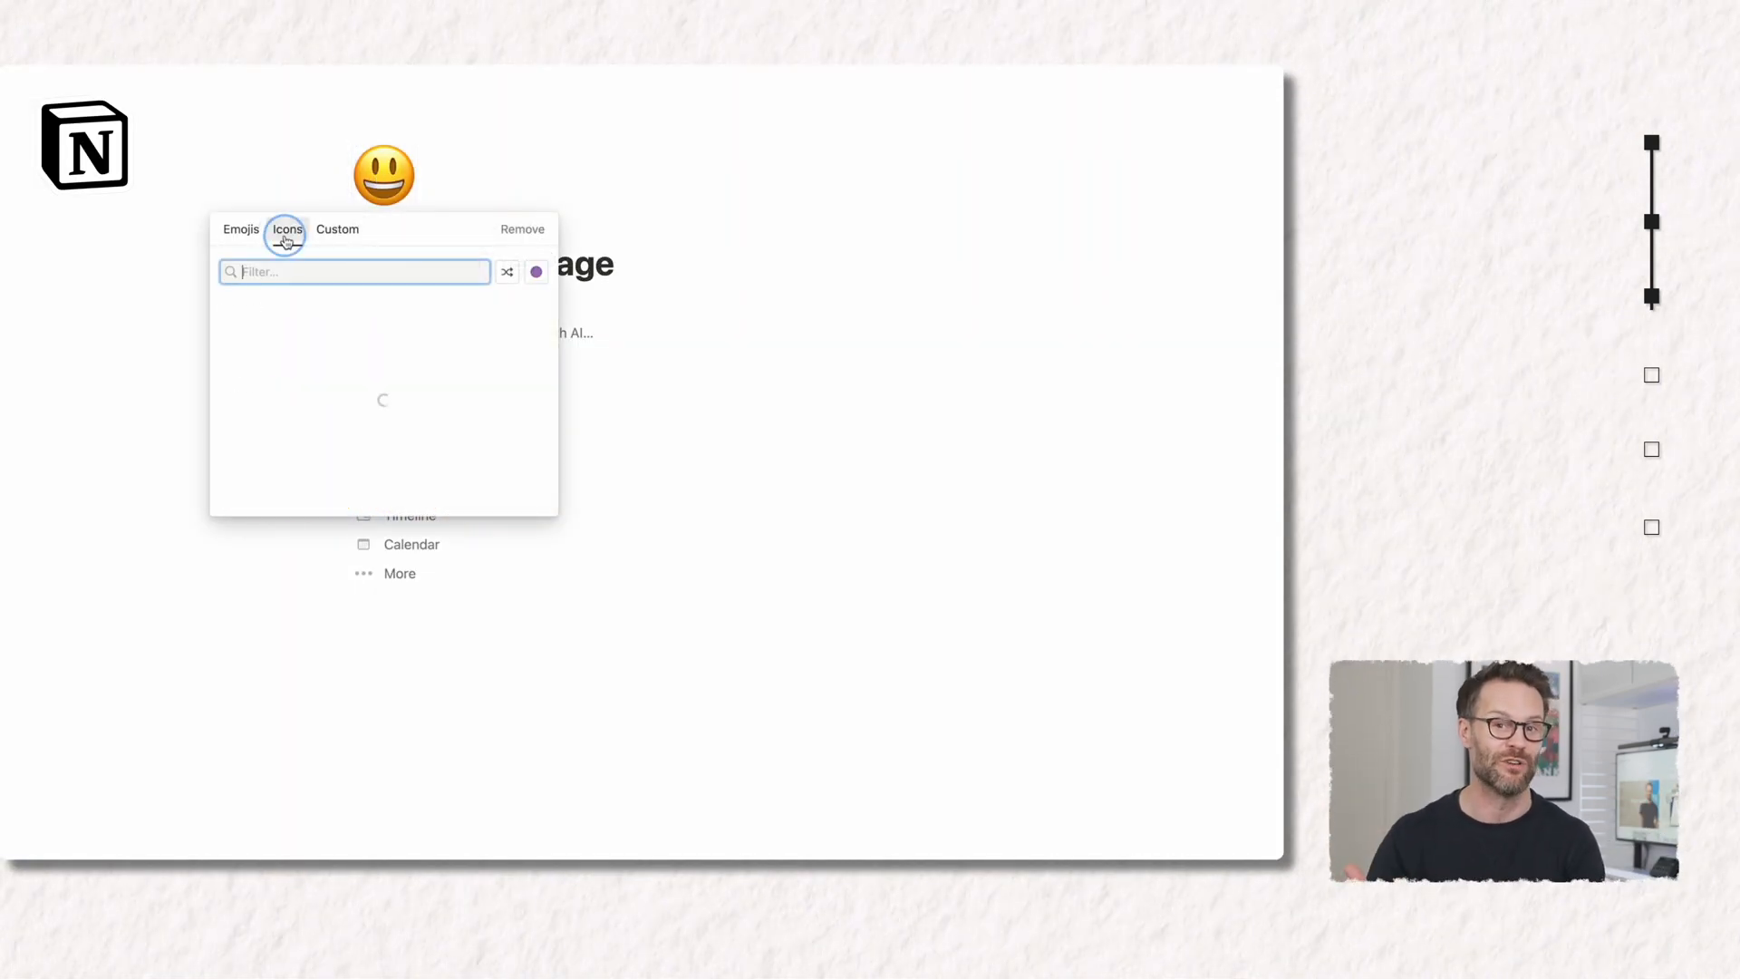
{"action": "left_click", "coordinate": [537, 272]}
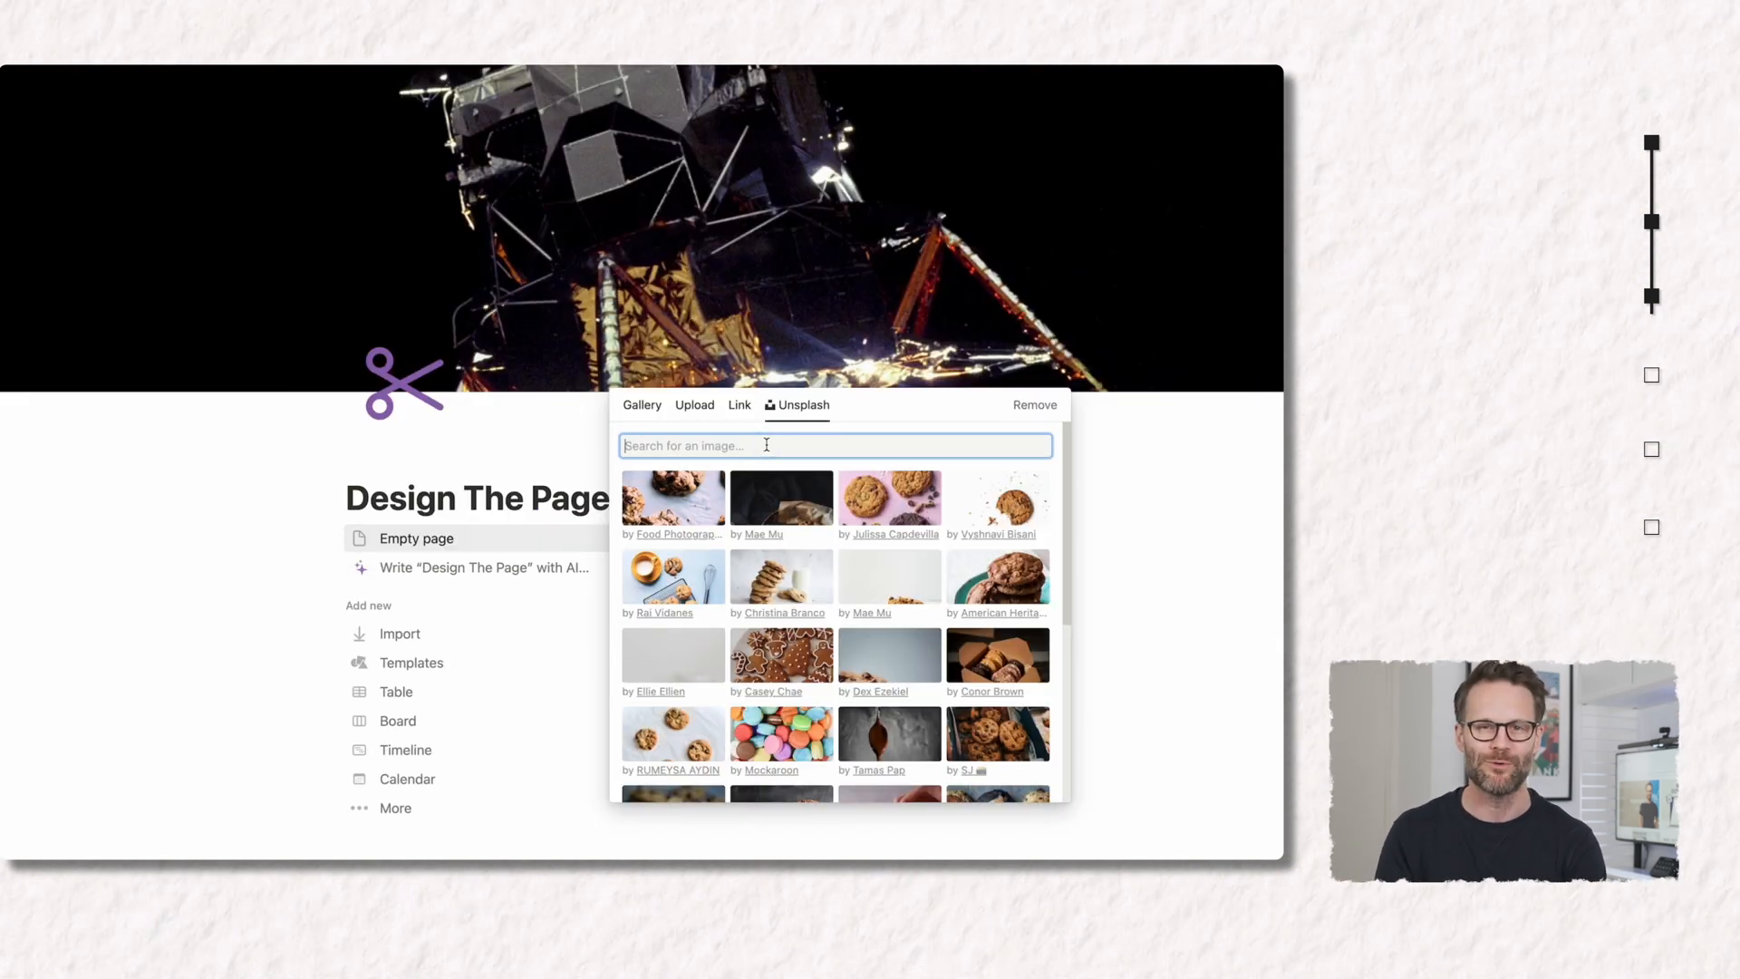
{"action": "type", "text": "desi"}
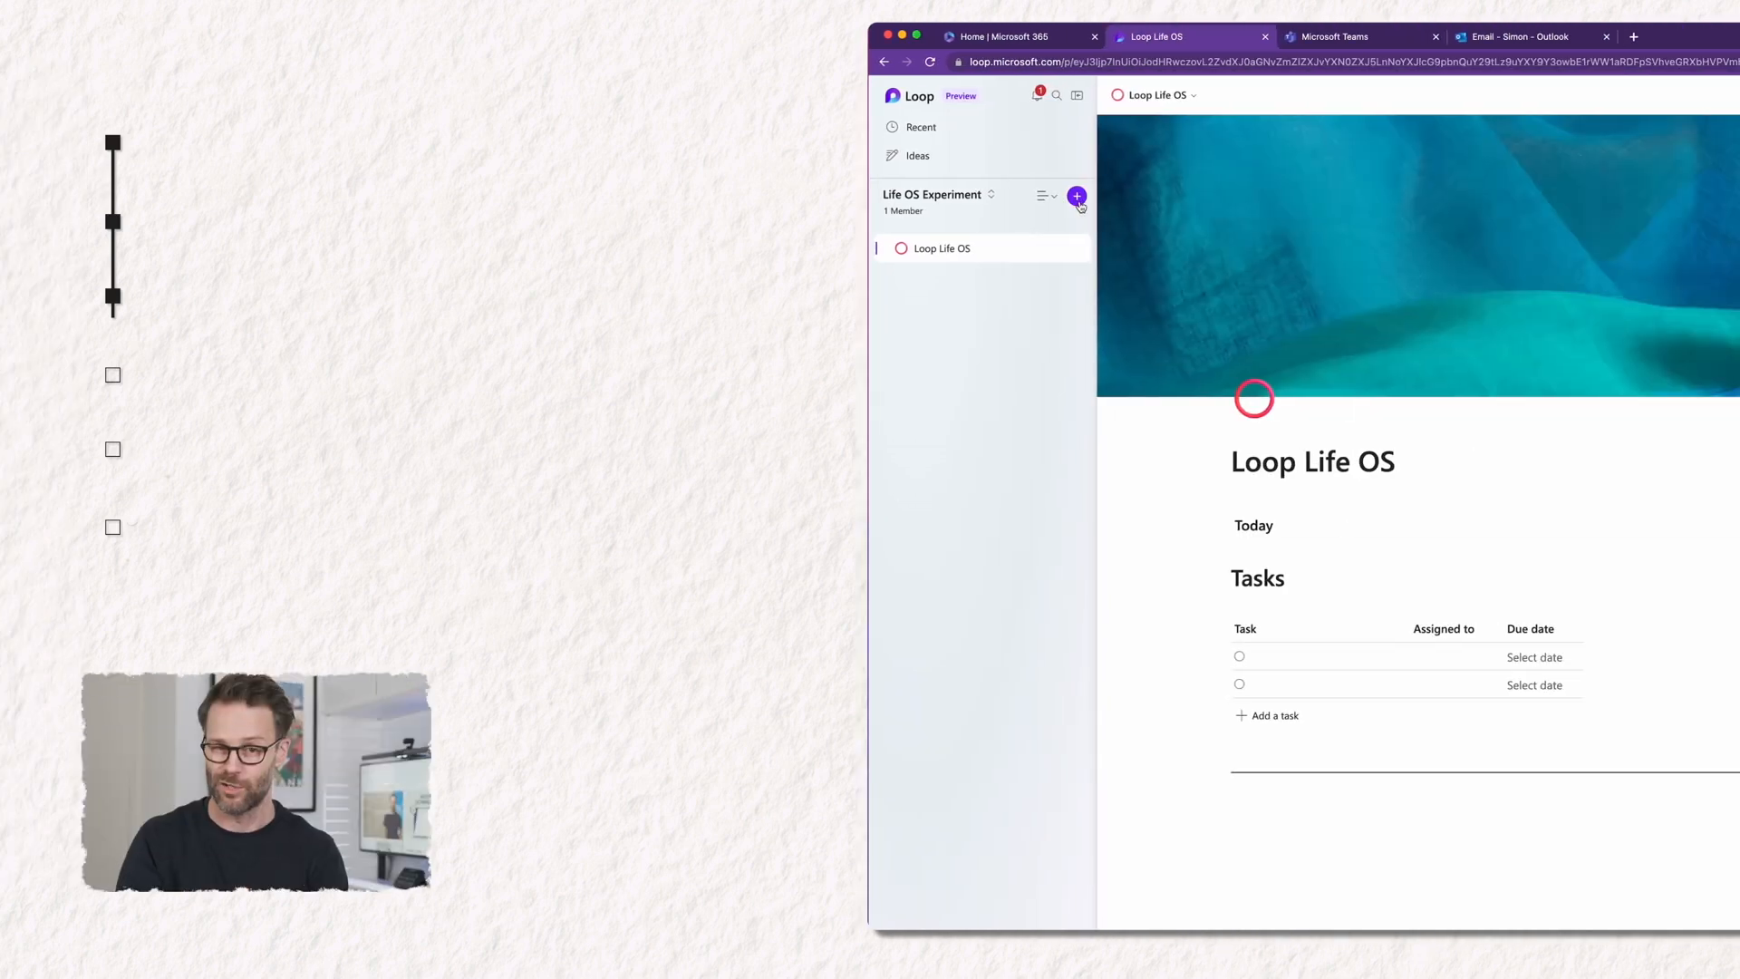
- Add a new page to the Life OS Experiment workspace filled from the Meeting Notes template
{"action": "left_click", "coordinate": [1076, 196]}
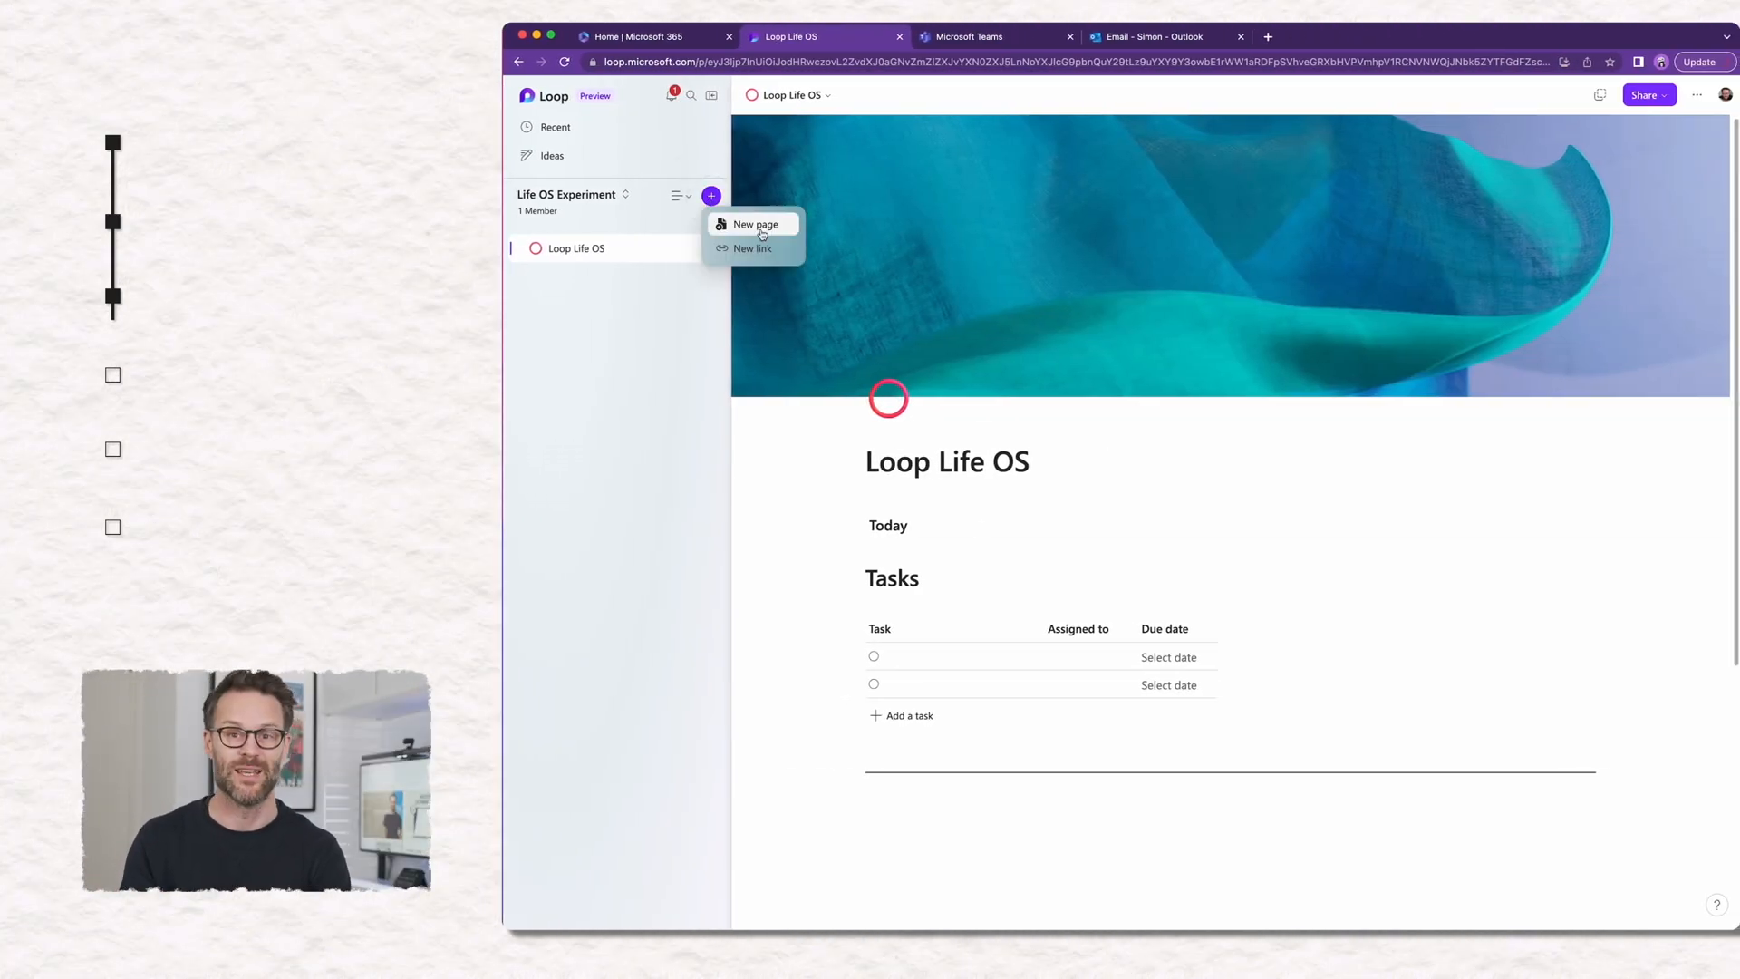
{"action": "left_click", "coordinate": [756, 224]}
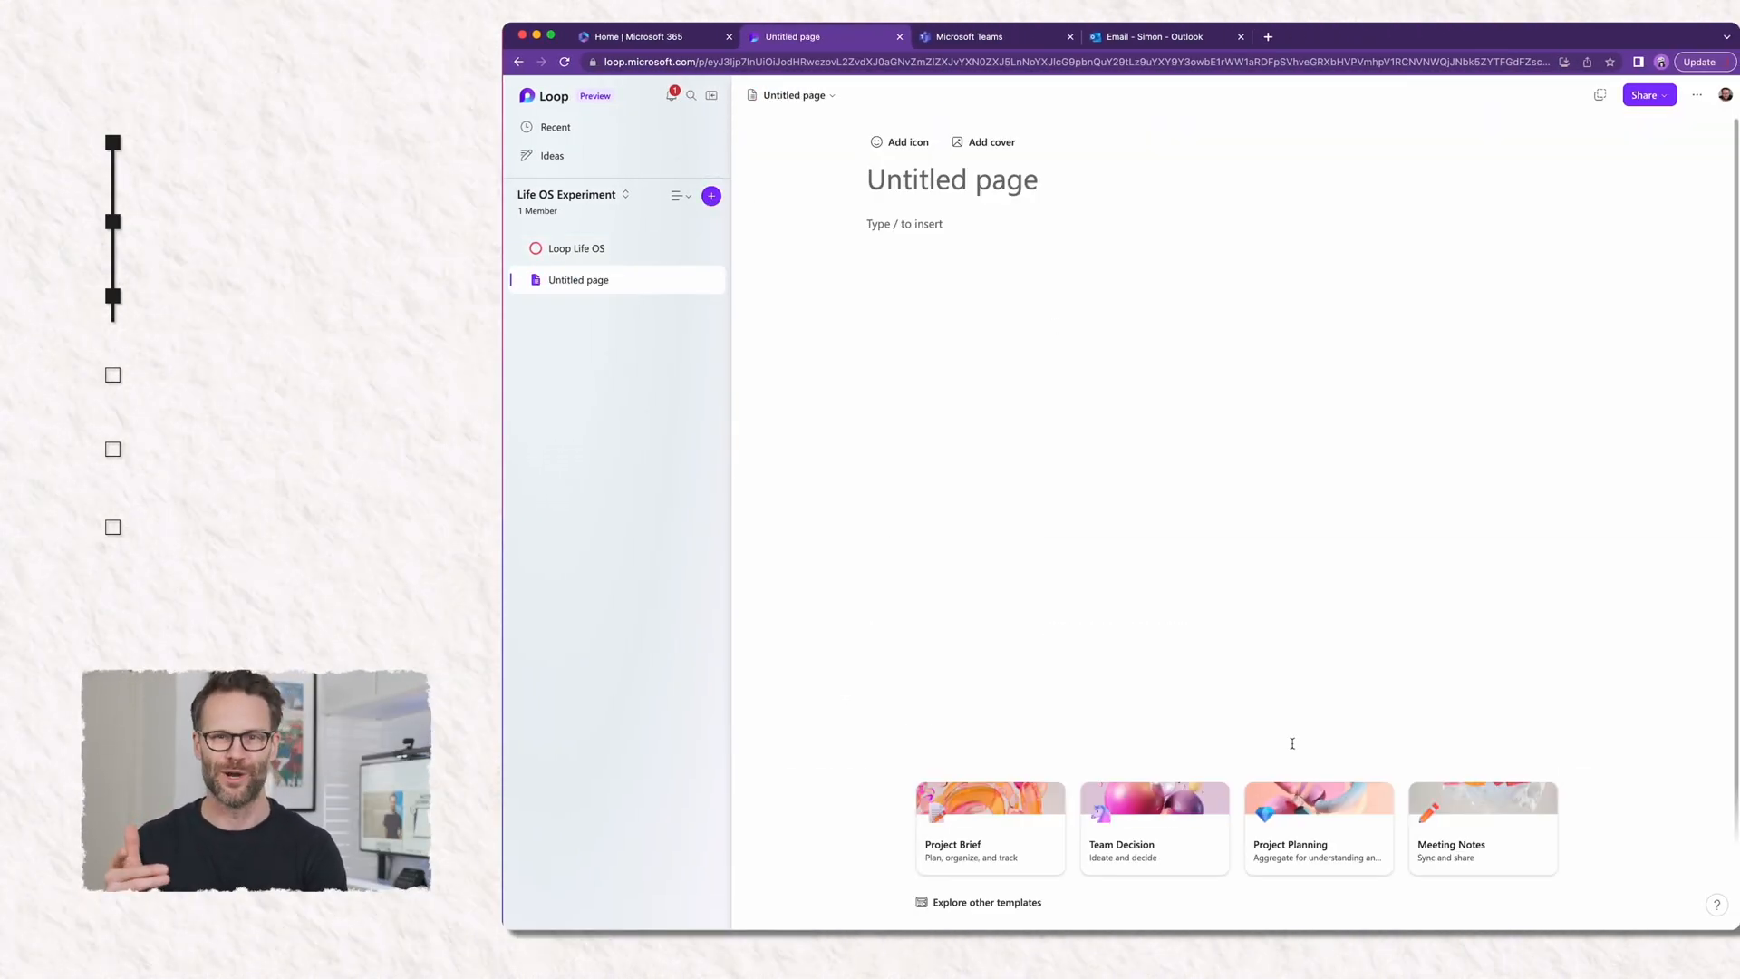
{"action": "left_click", "coordinate": [1481, 826]}
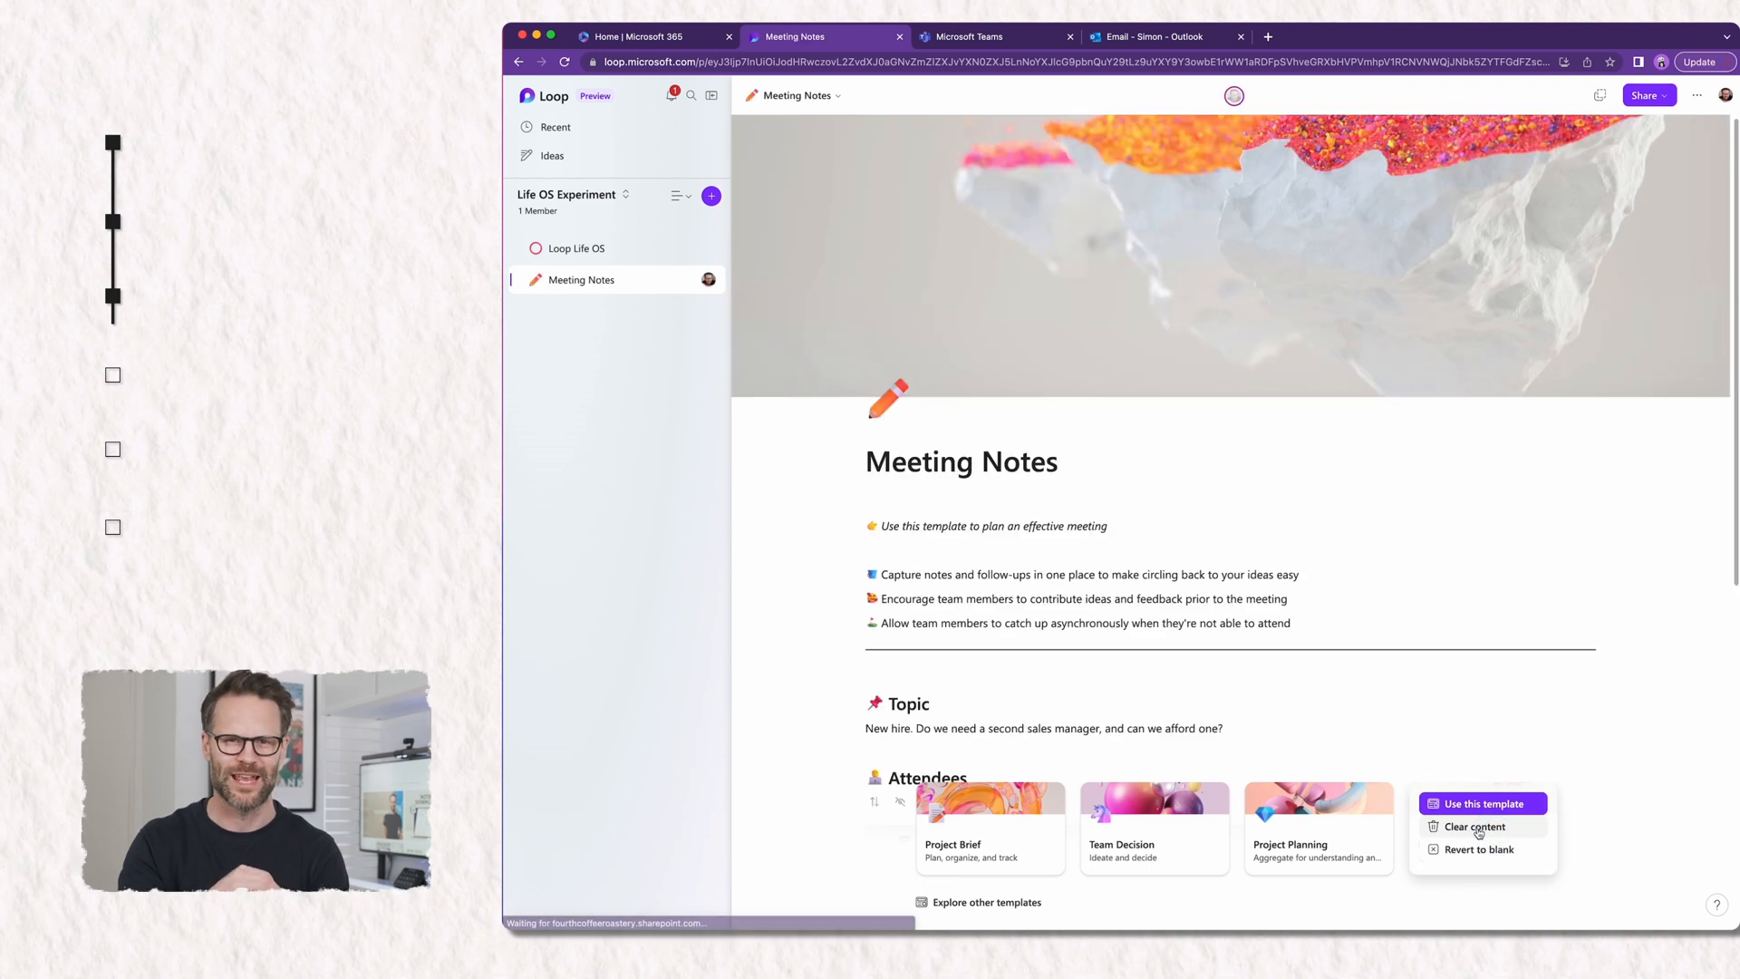
{"action": "left_click", "coordinate": [1481, 803]}
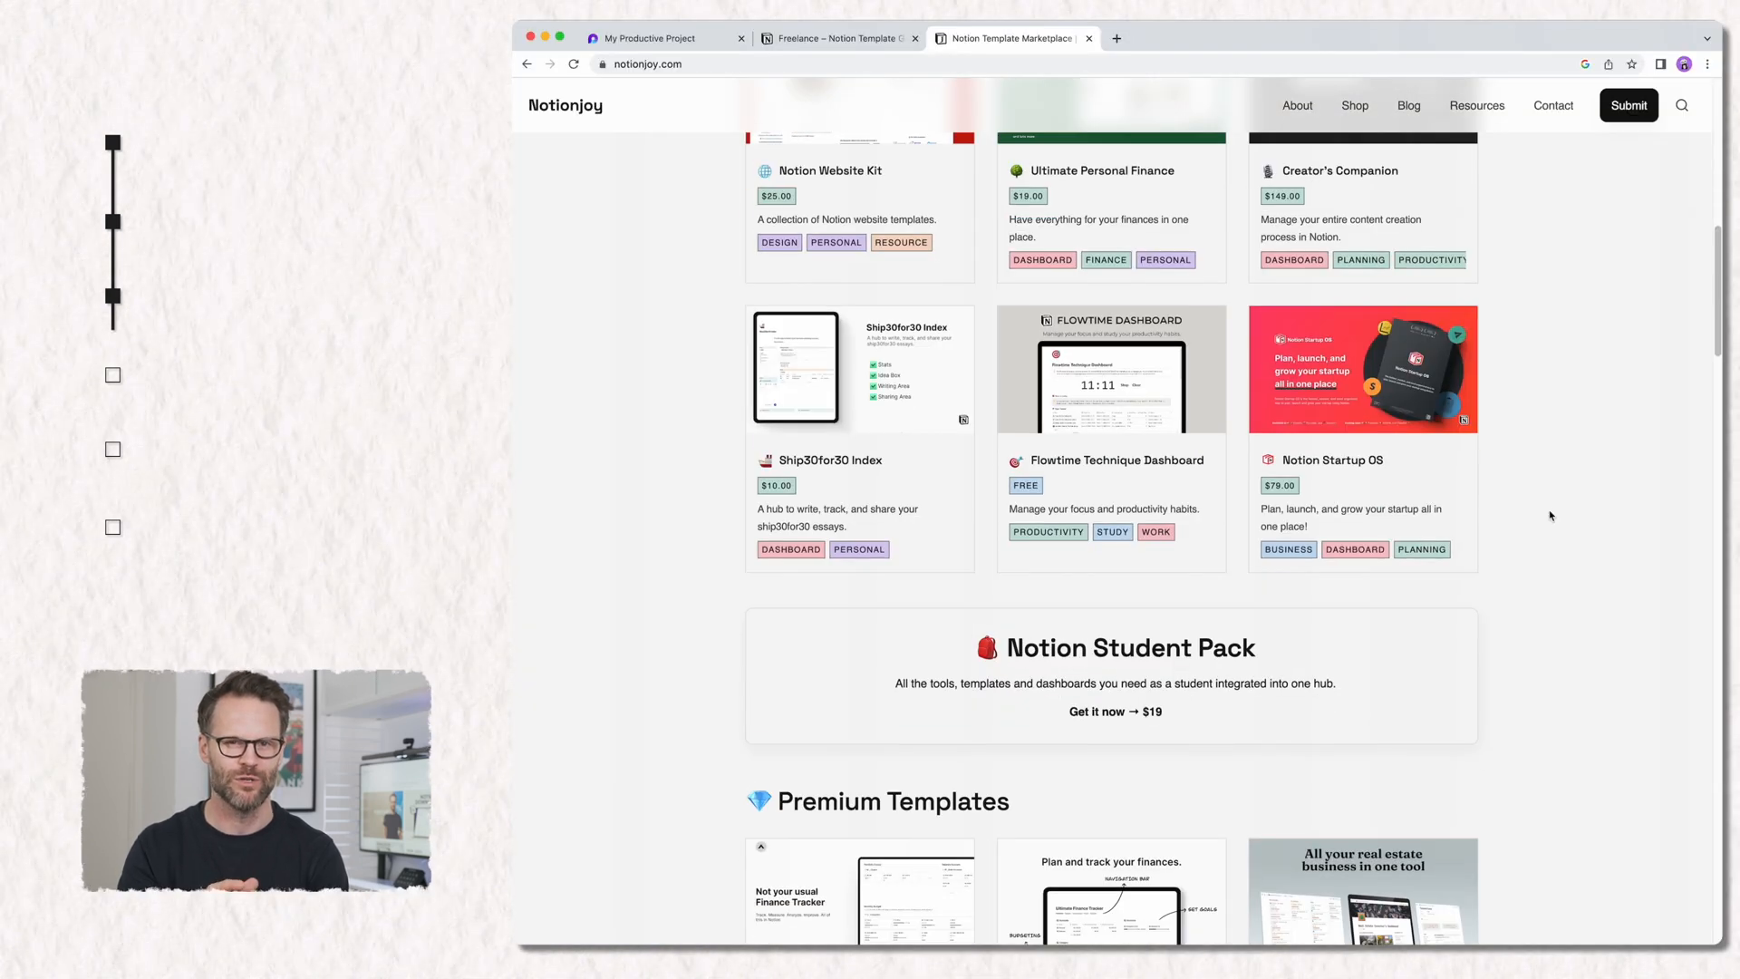
- Browse the Notionjoy listings, then show the Personal category in Notion's template gallery
{"action": "scroll", "scroll_direction": "down", "scroll_amount": 3}
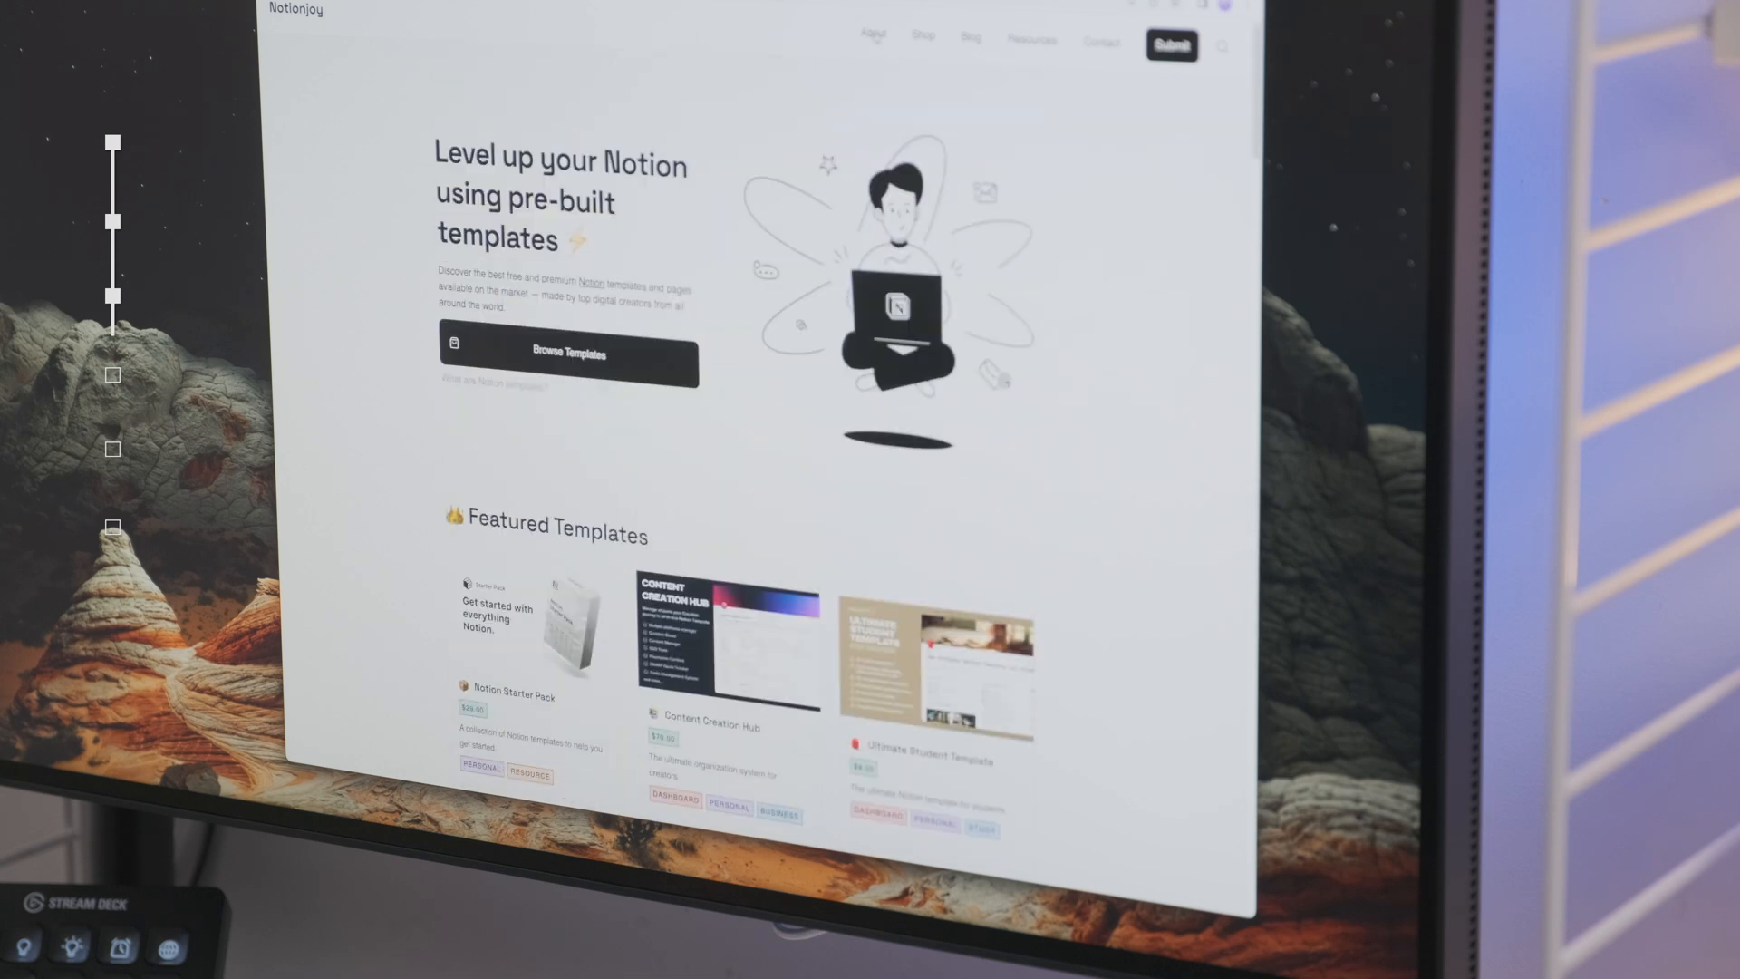
{"action": "left_click", "coordinate": [872, 36]}
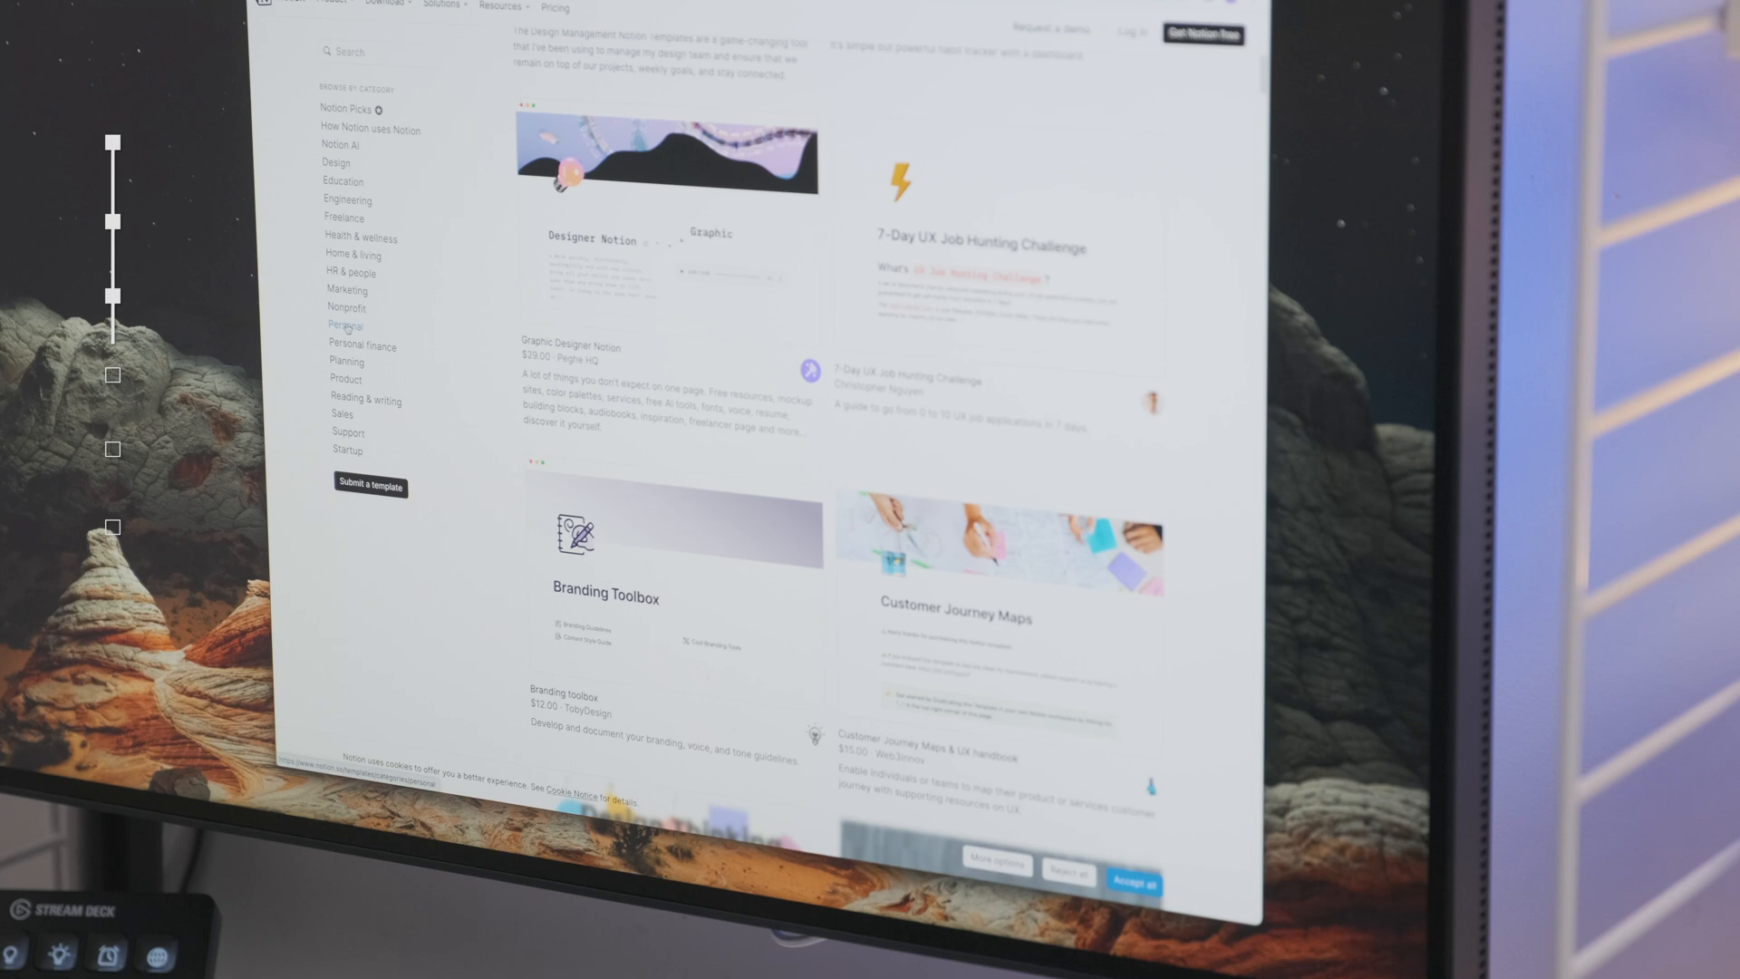
{"action": "left_click", "coordinate": [345, 325]}
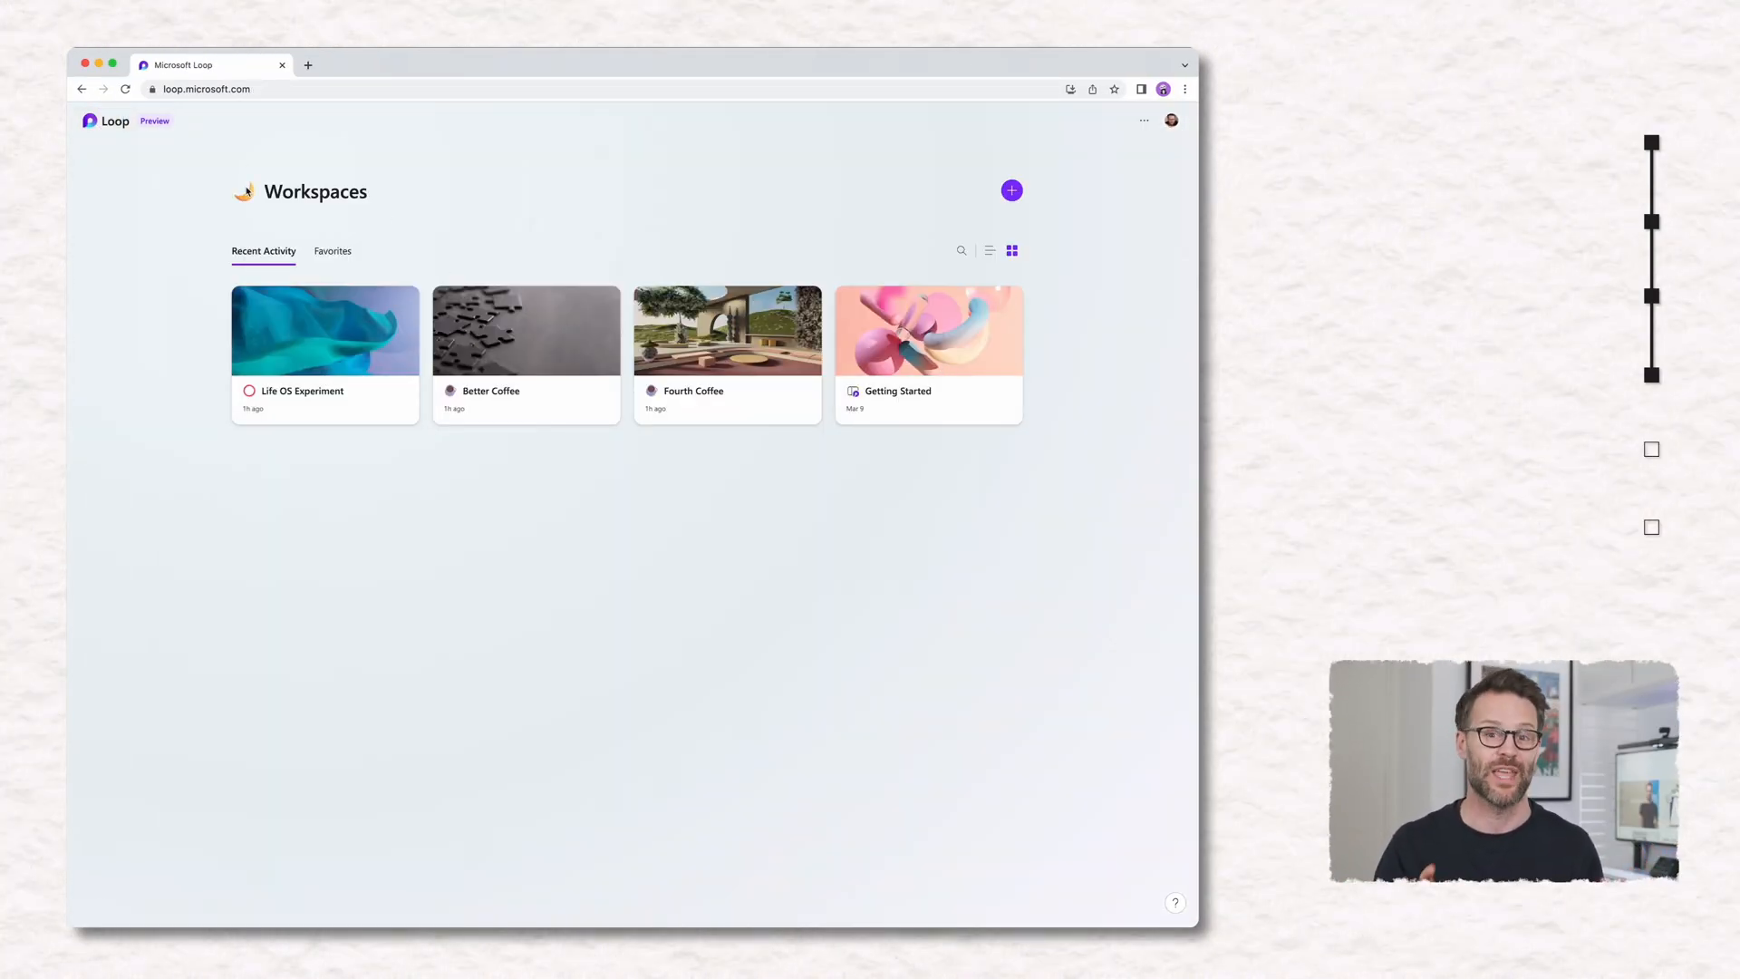
- In the Life OS Experiment workspace, add a sub-page under YouTube Channel titled 'Sub Page'
{"action": "double_click", "coordinate": [315, 192]}
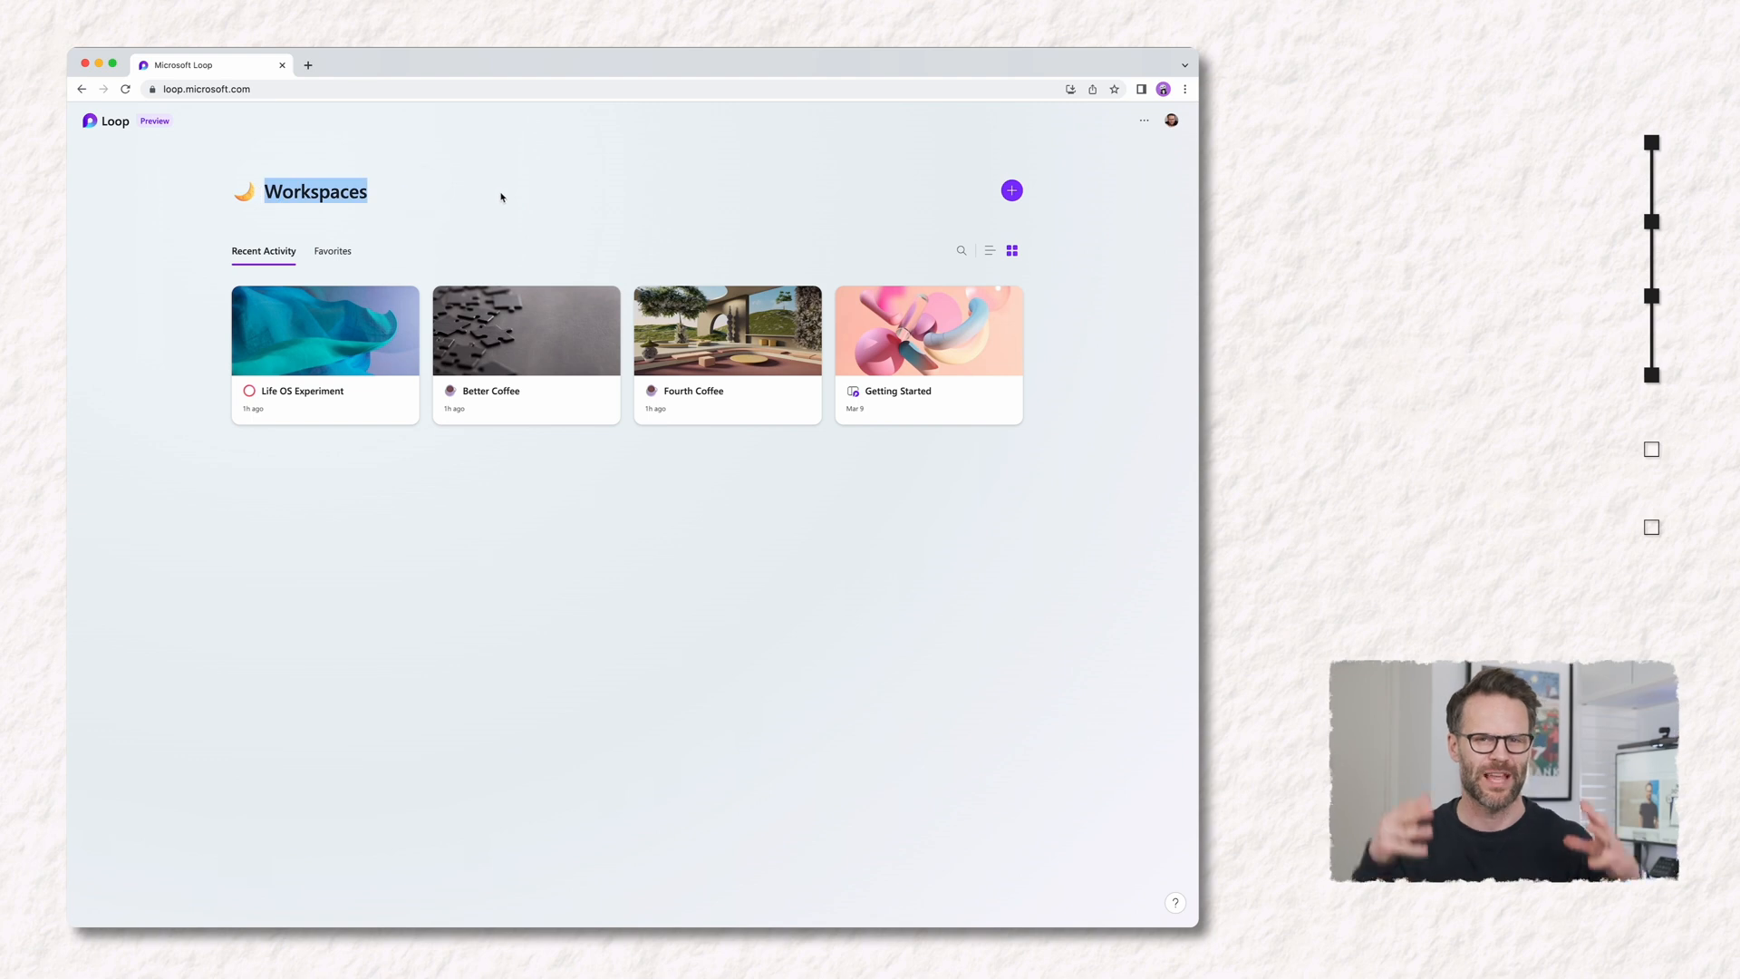
{"action": "left_click", "coordinate": [325, 328]}
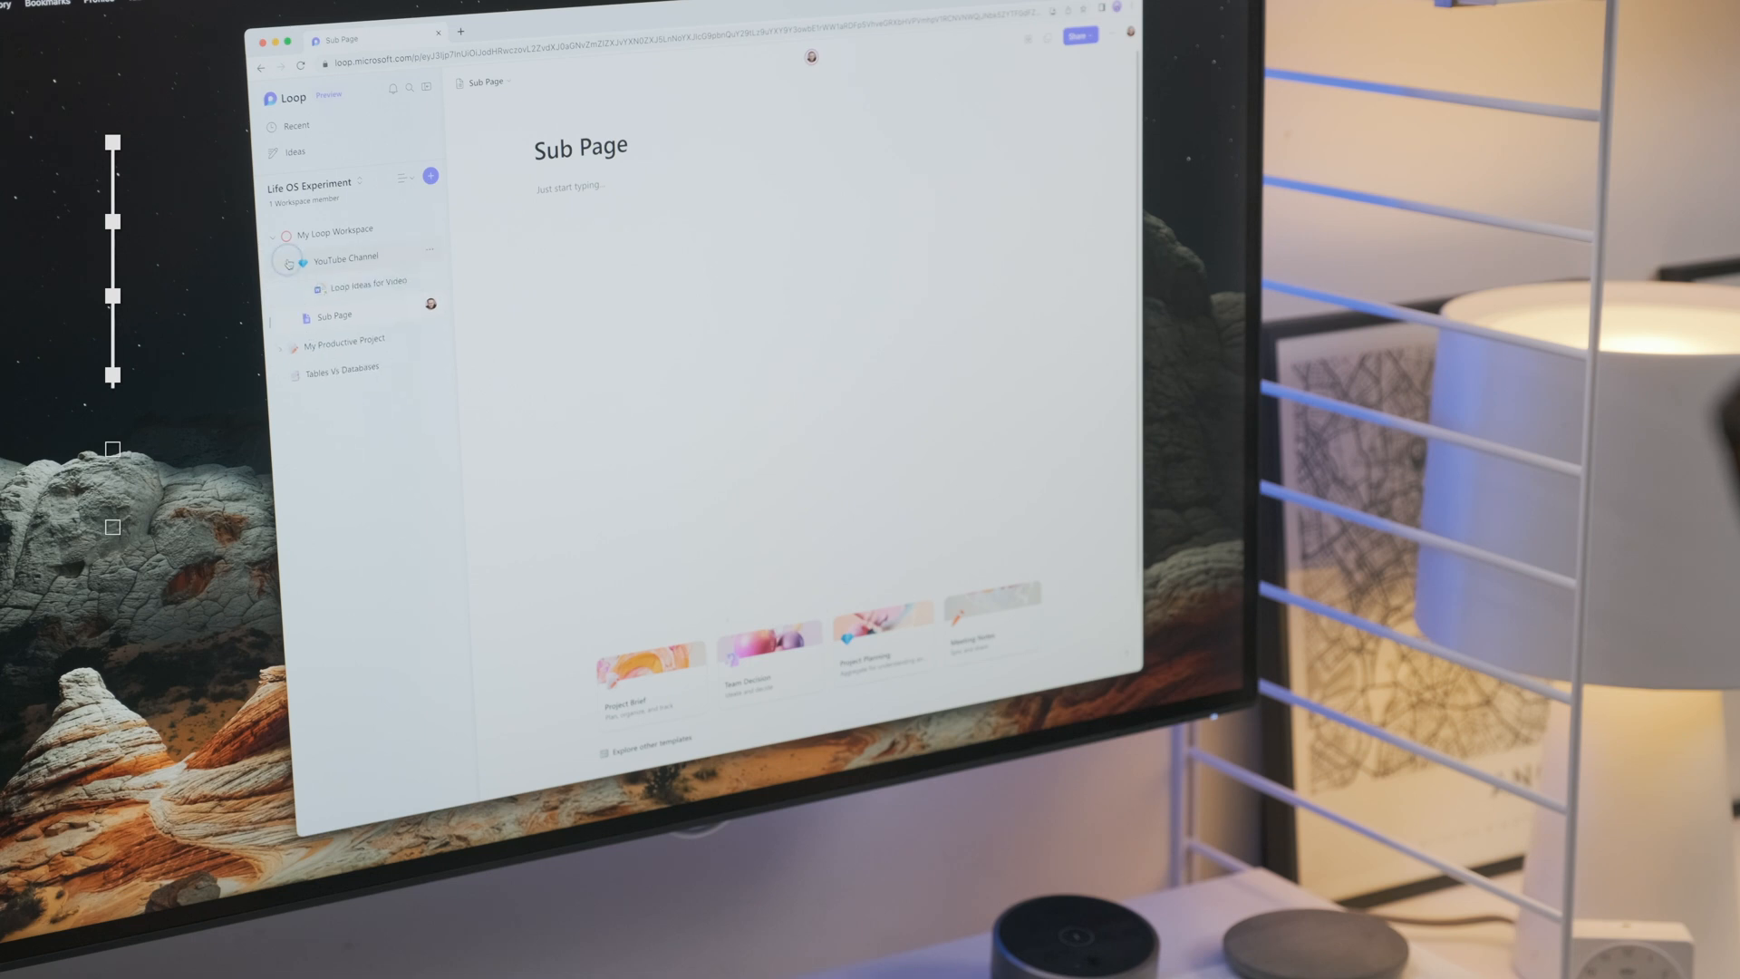
{"action": "left_click", "coordinate": [336, 231]}
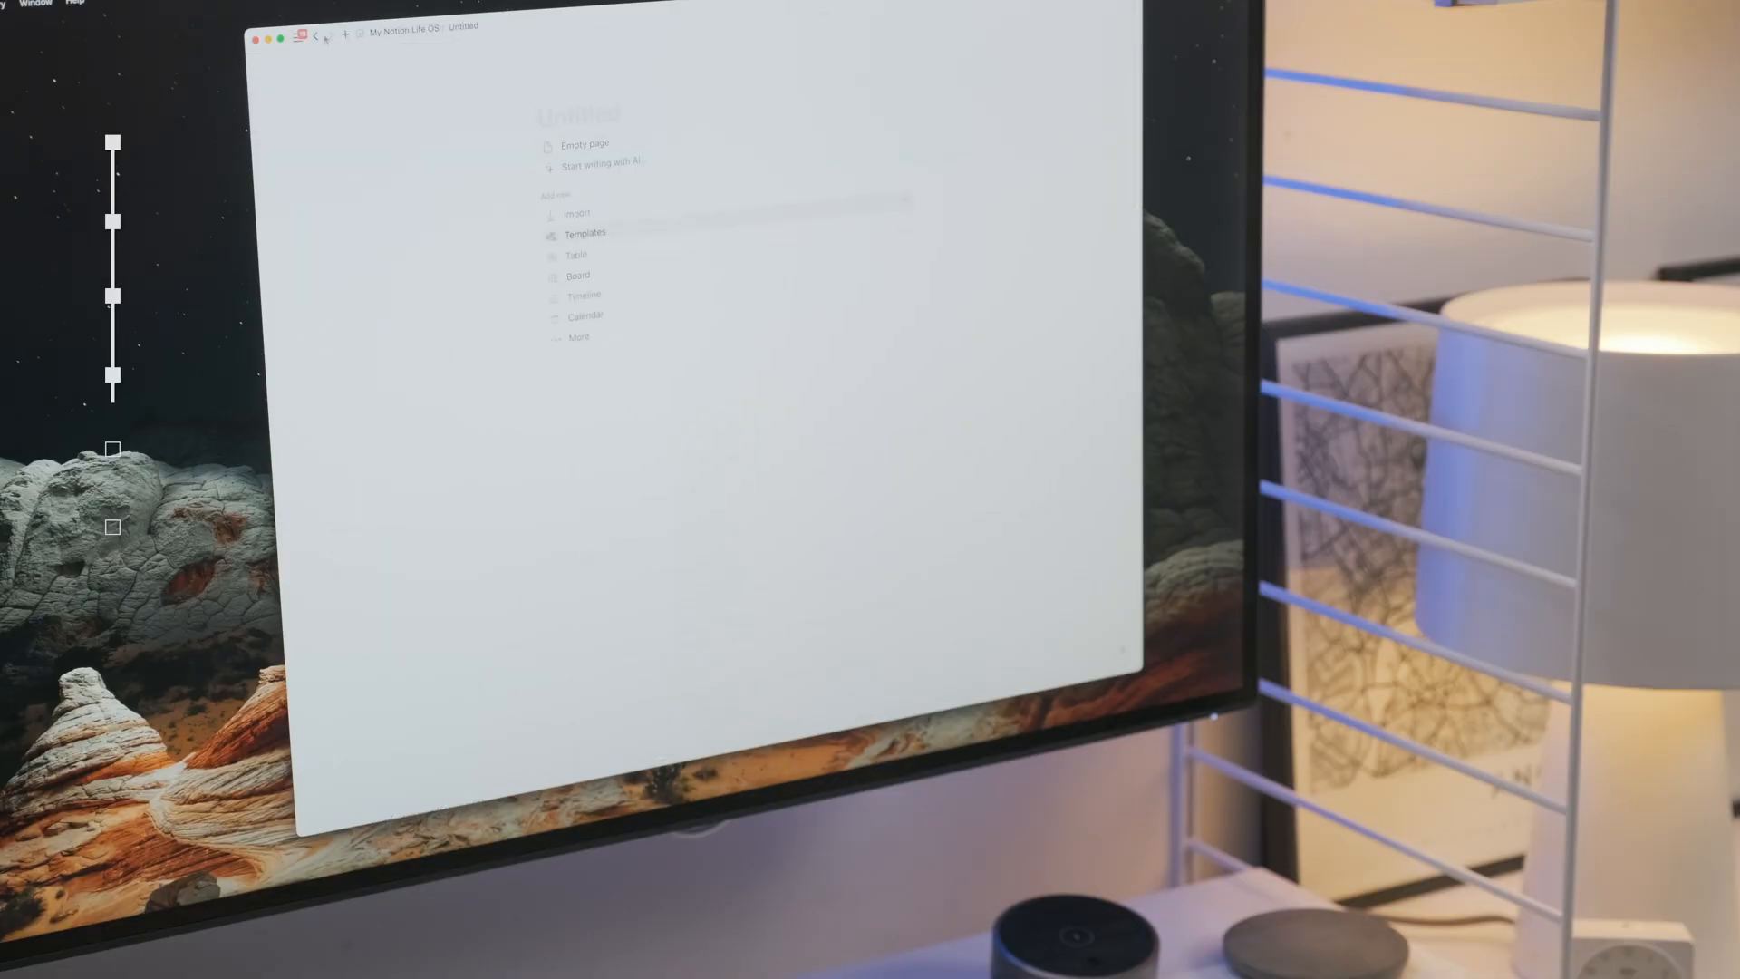
{"action": "type", "text": "Sub"}
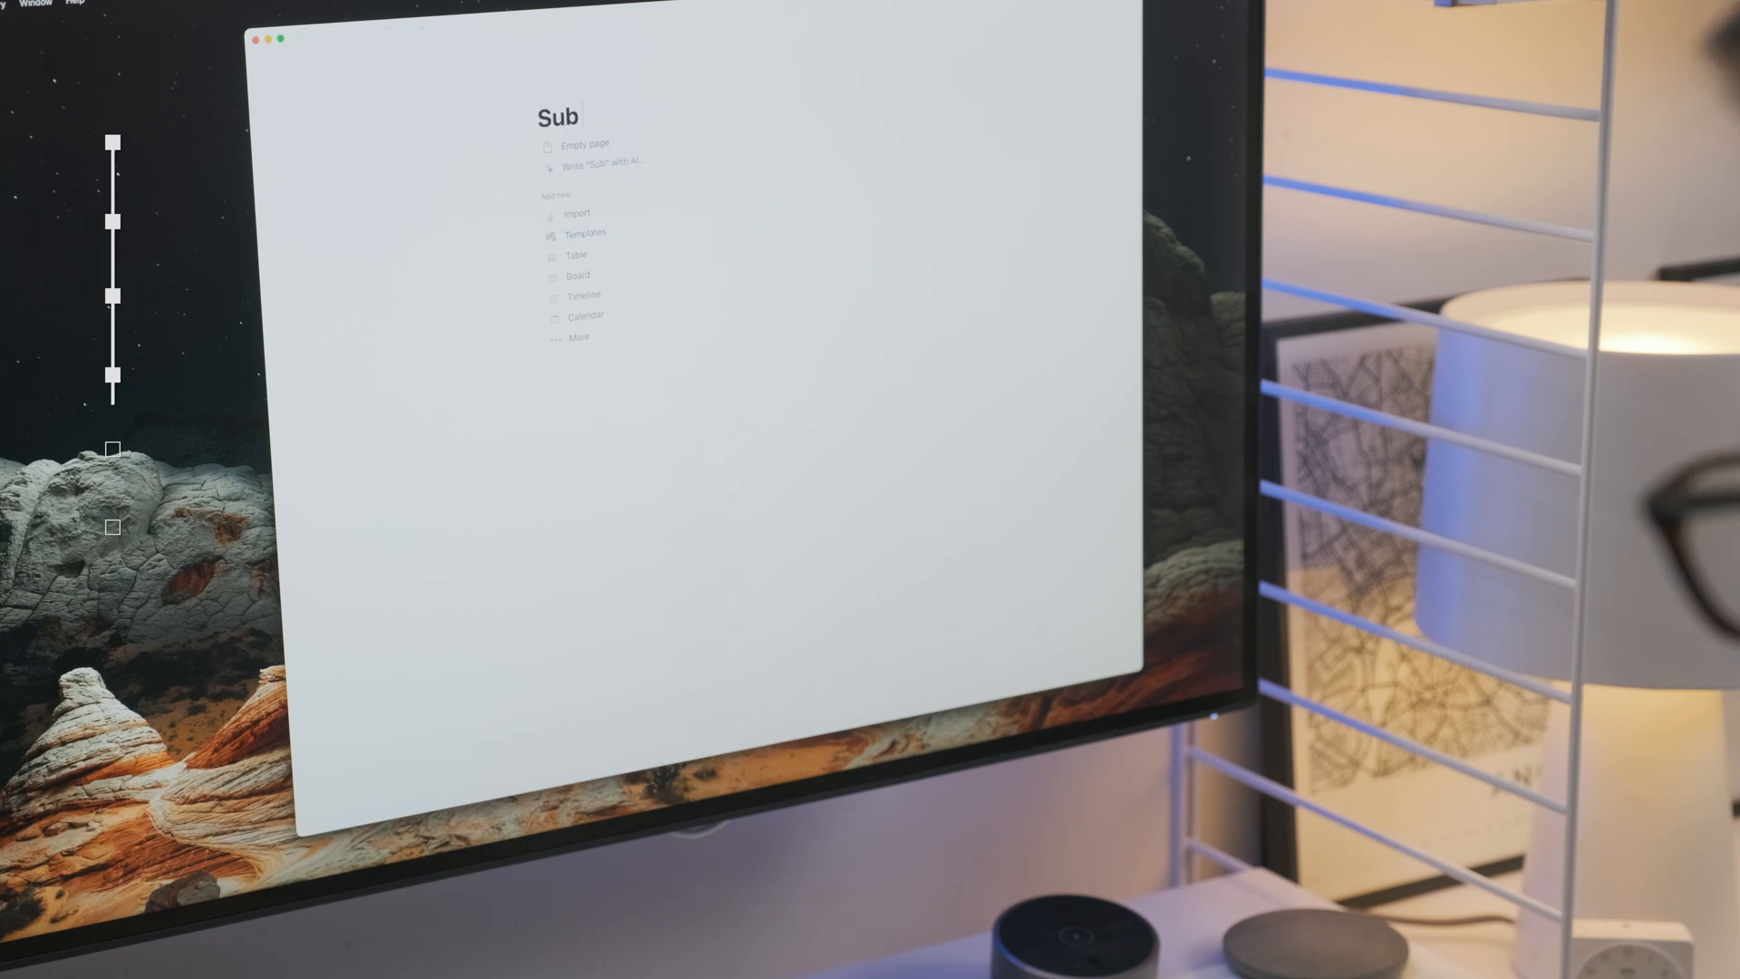
{"action": "type", "text": "Page"}
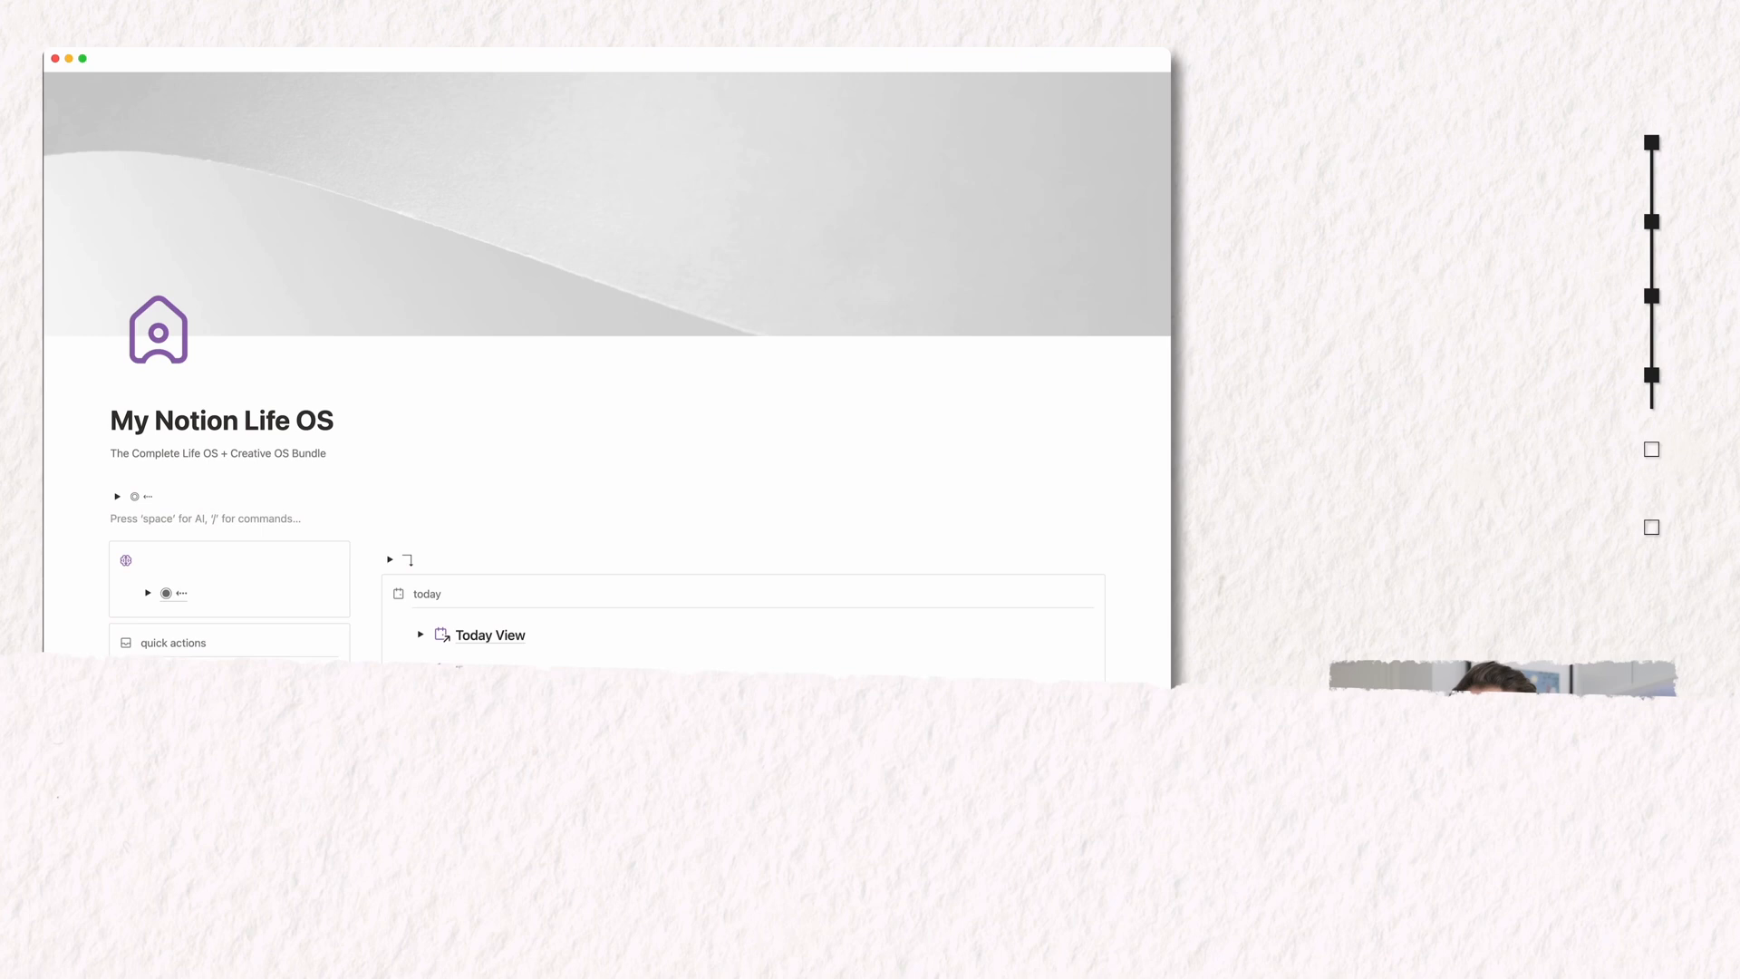
- Embed a new sub-page via /page, then follow the link to the CRM page
{"action": "type", "text": "/pa"}
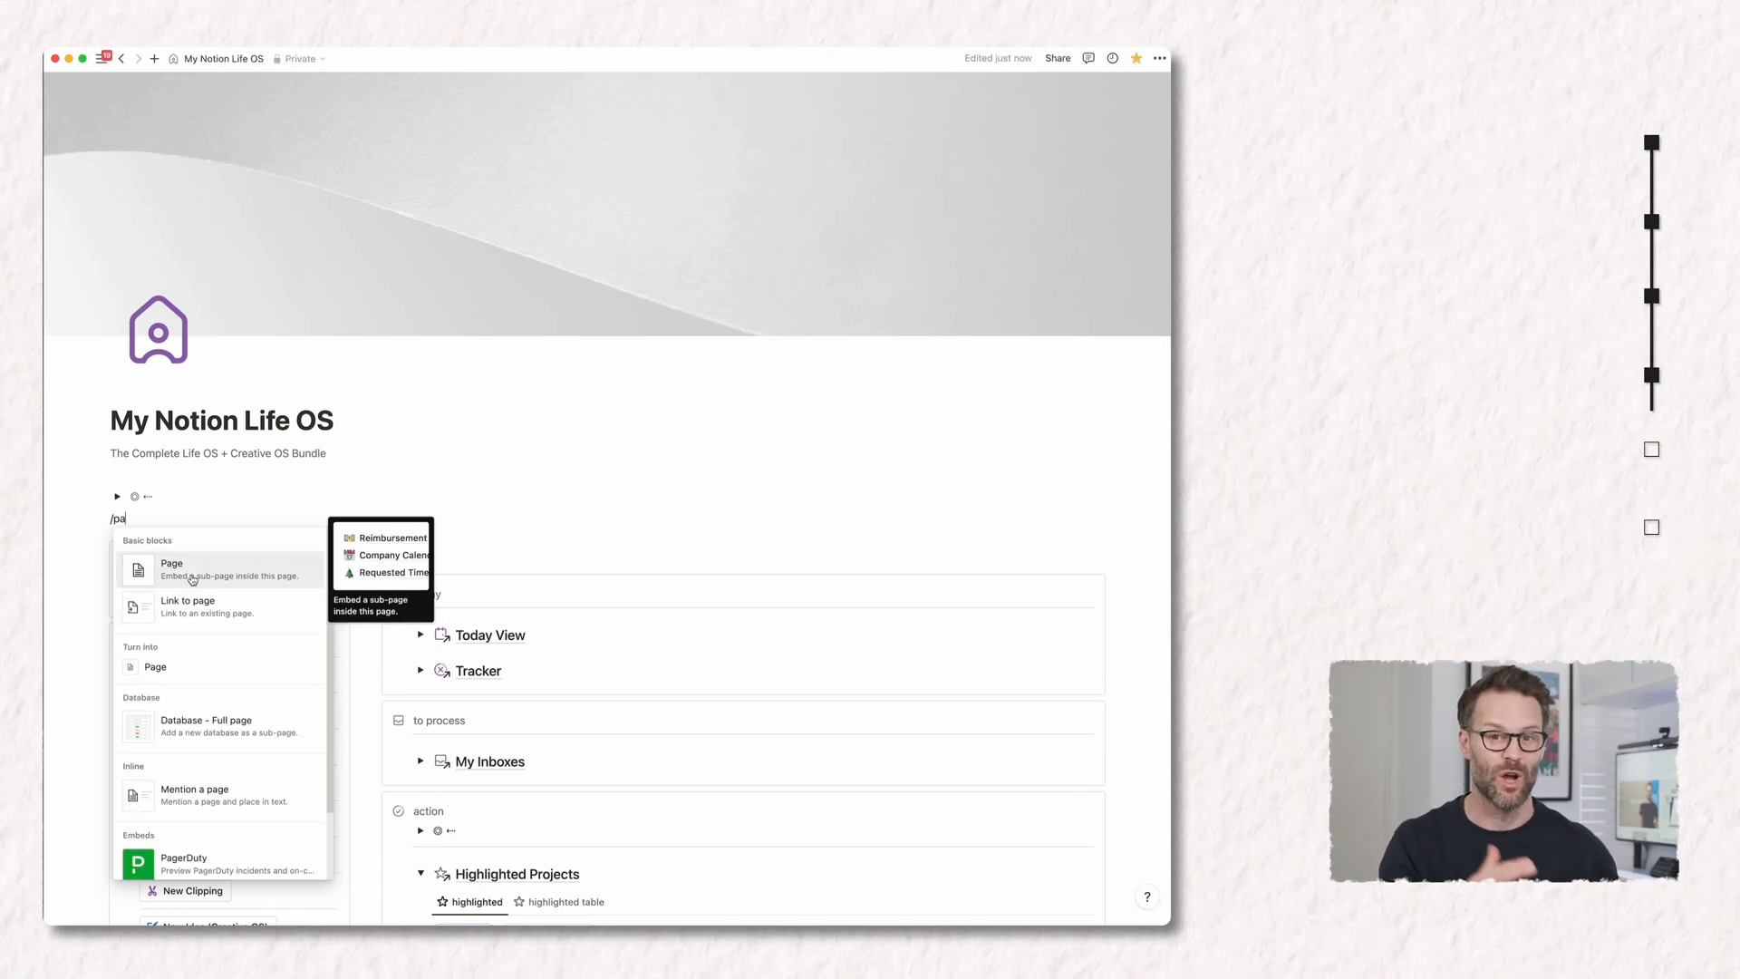
{"action": "left_click", "coordinate": [172, 568]}
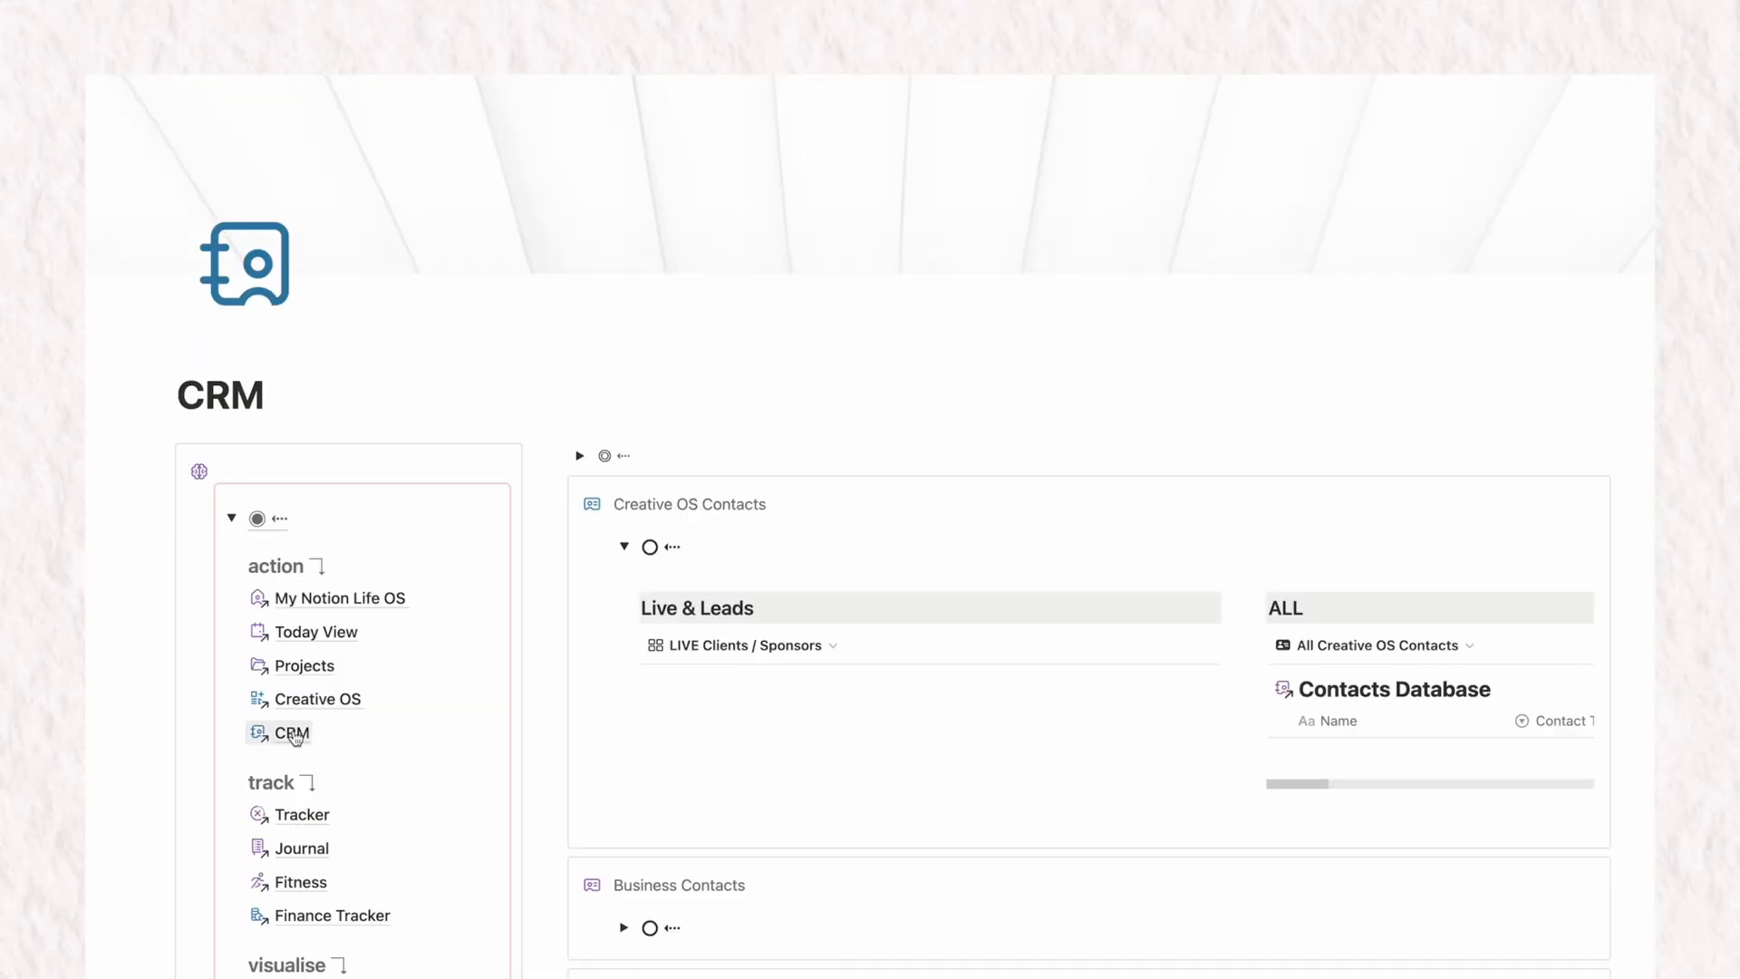
{"action": "left_click", "coordinate": [300, 814]}
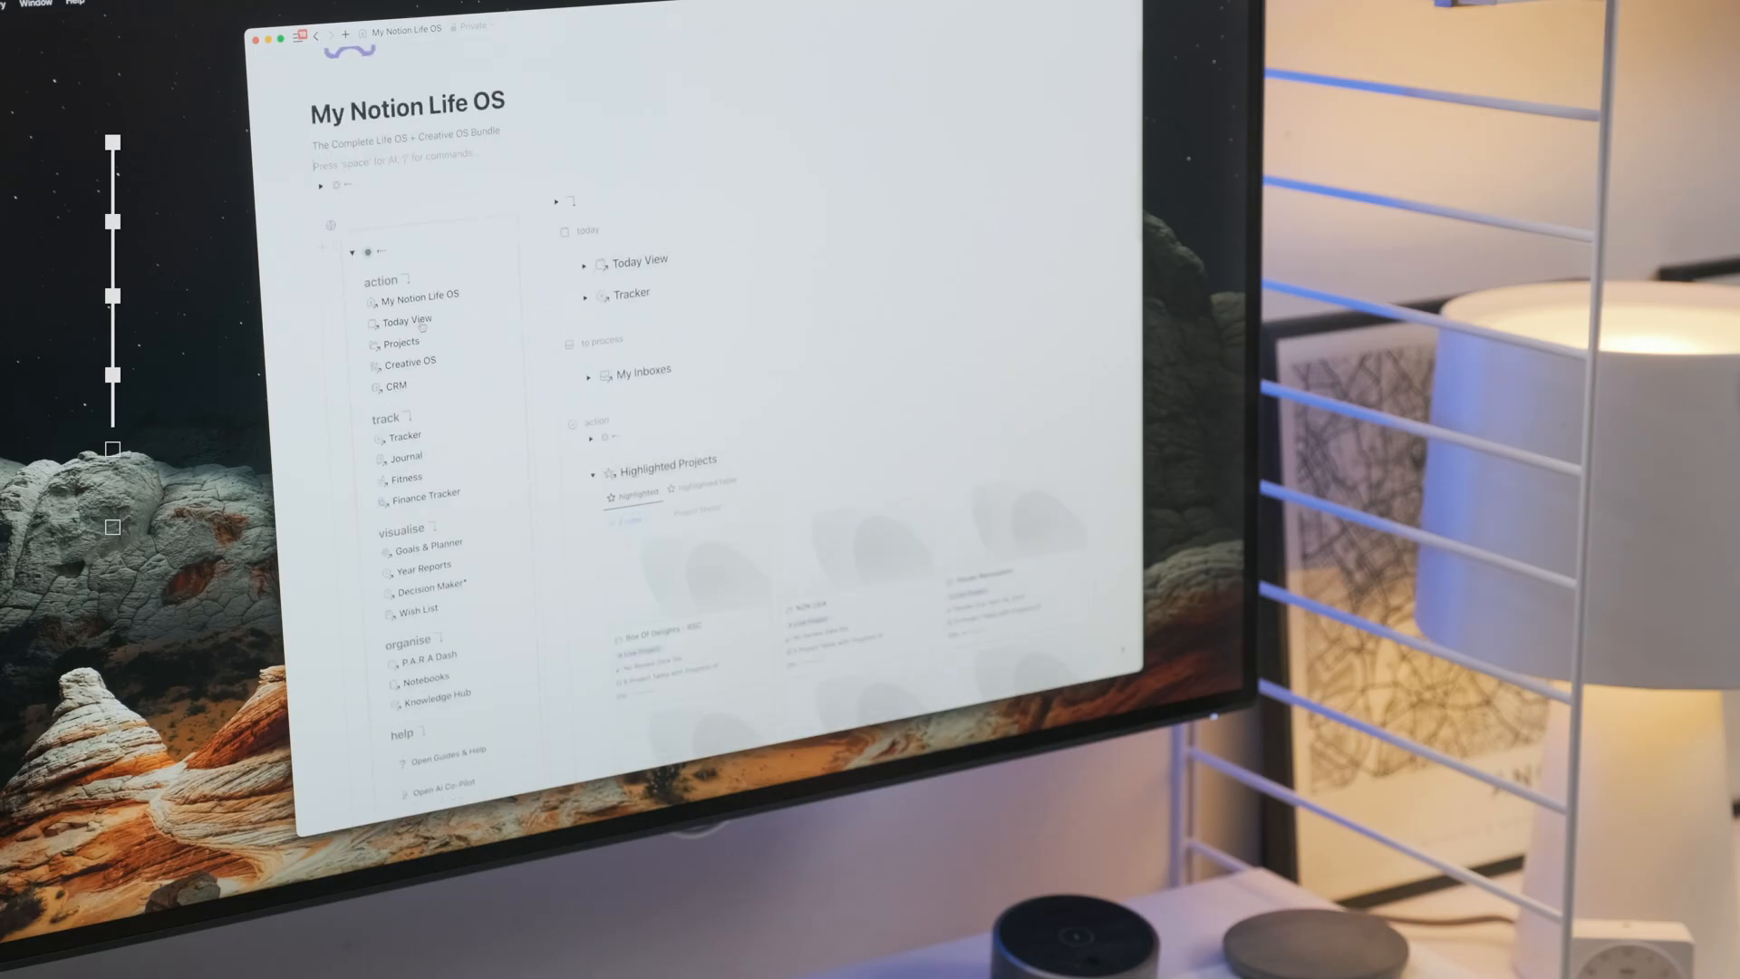
- Go through Today View to the Highlighted Projects page and scroll it on the mobile app
{"action": "left_click", "coordinate": [409, 320]}
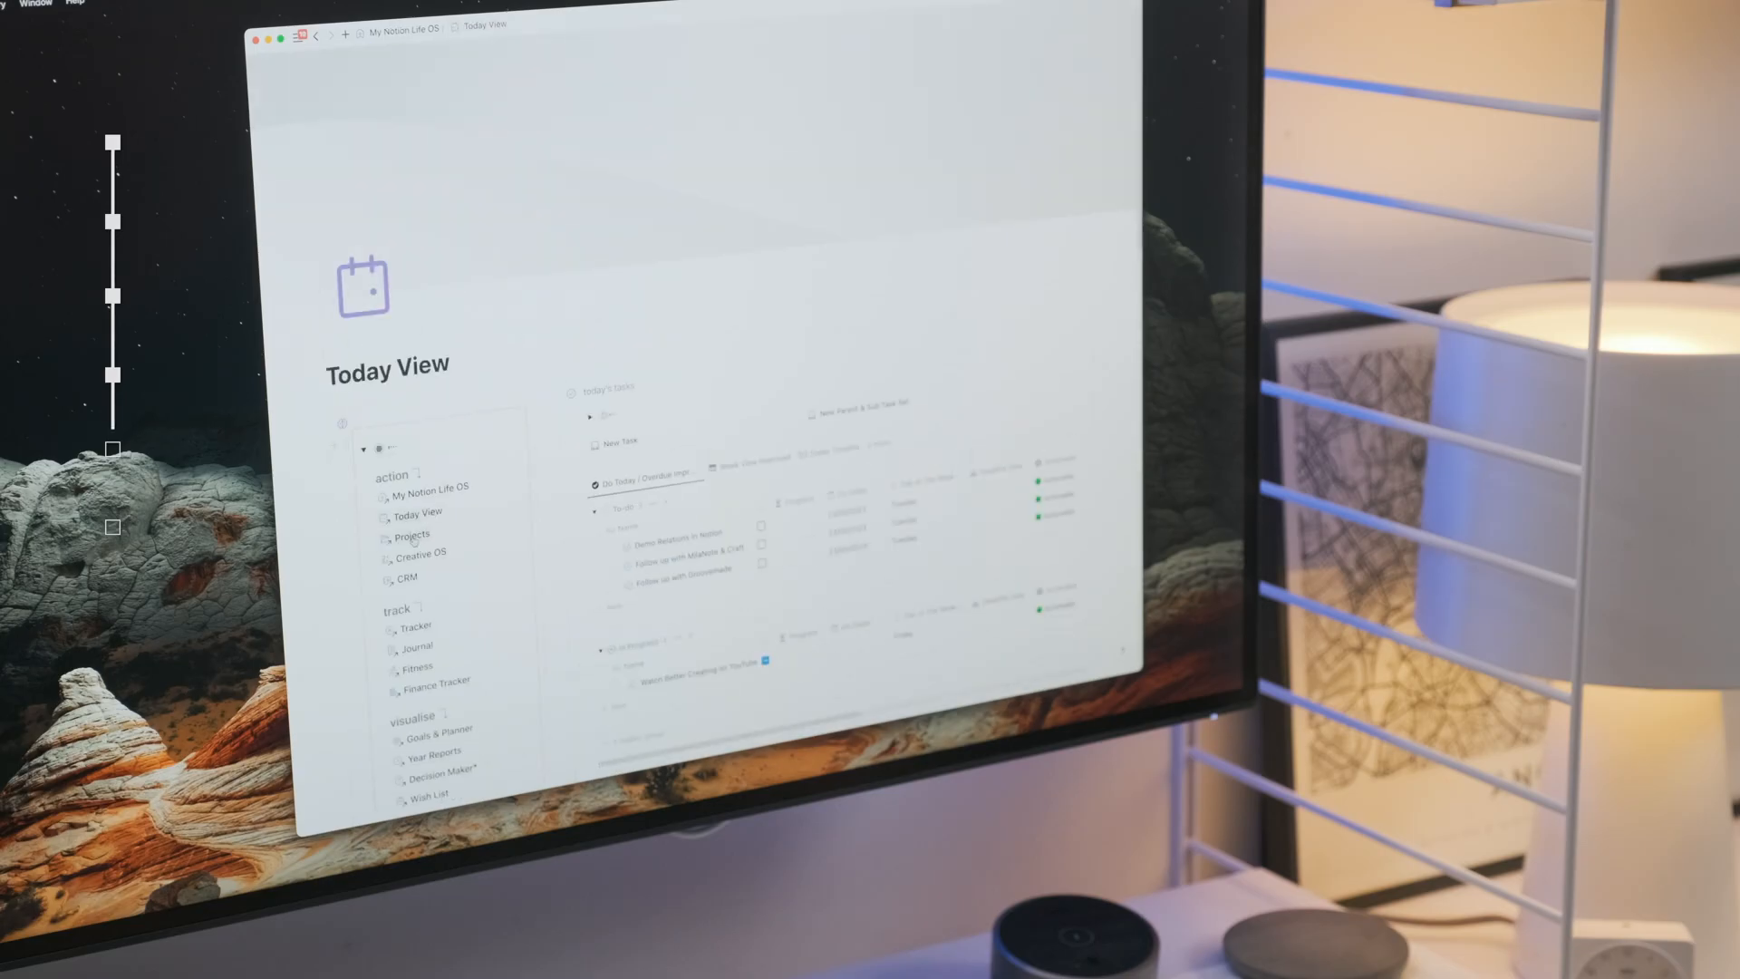
{"action": "left_click", "coordinate": [421, 554]}
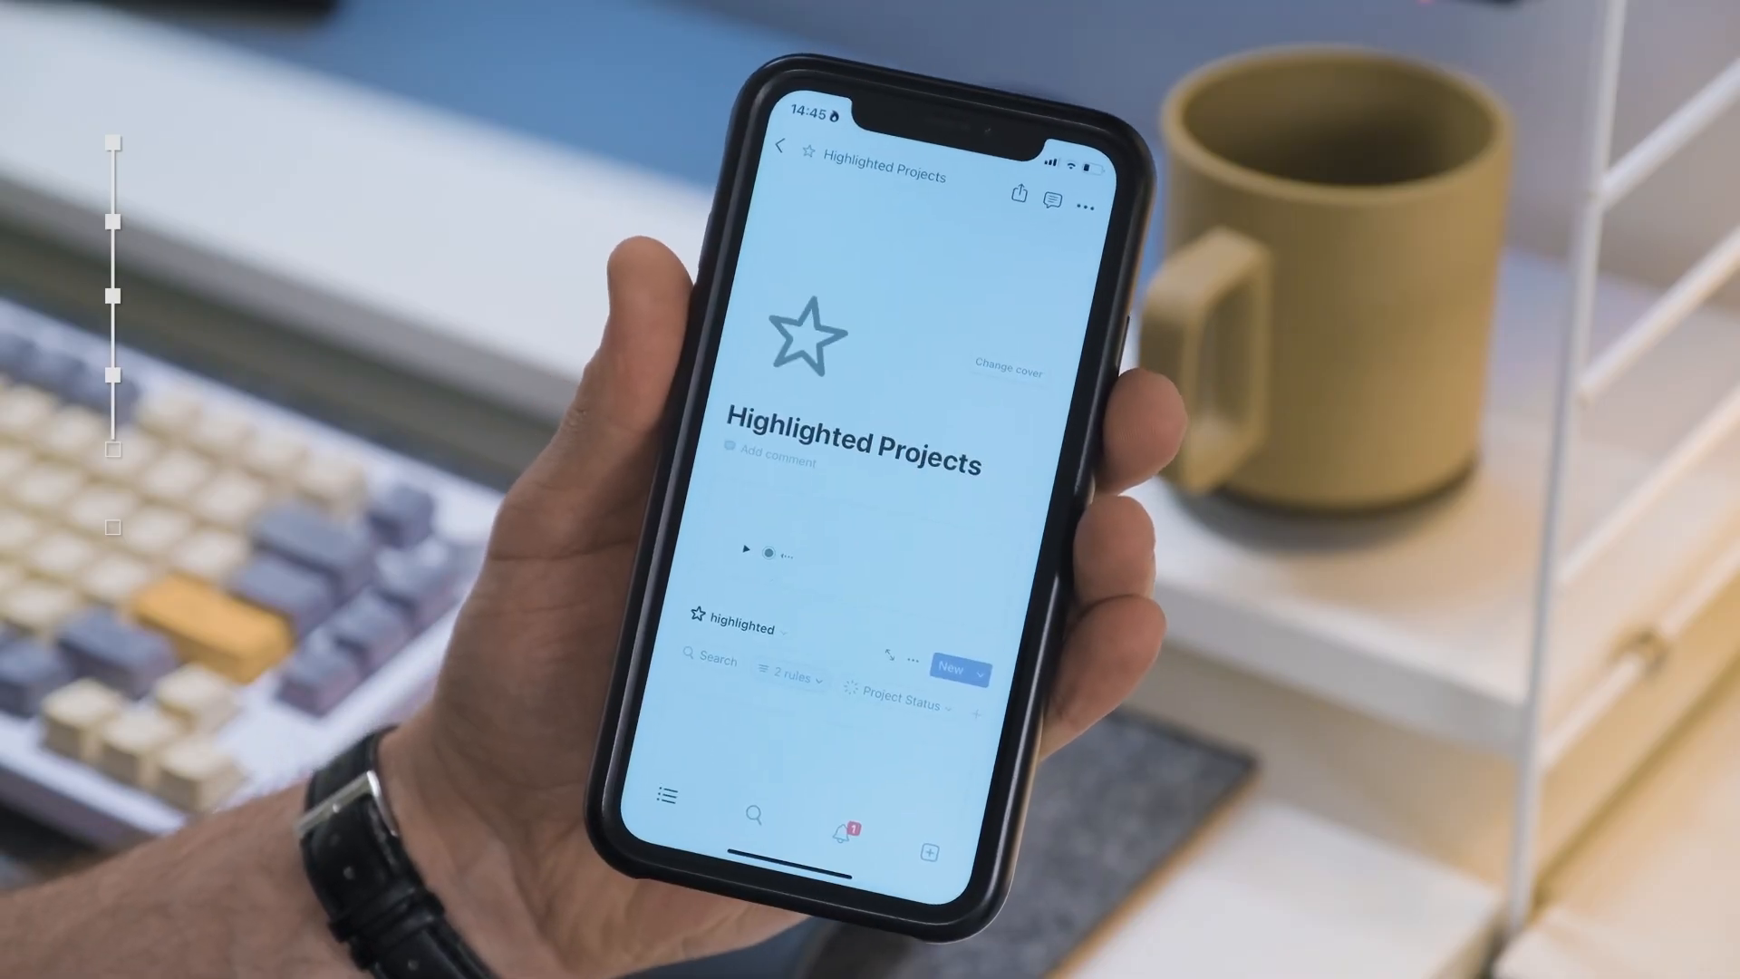
{"action": "scroll", "scroll_direction": "down", "scroll_amount": 3}
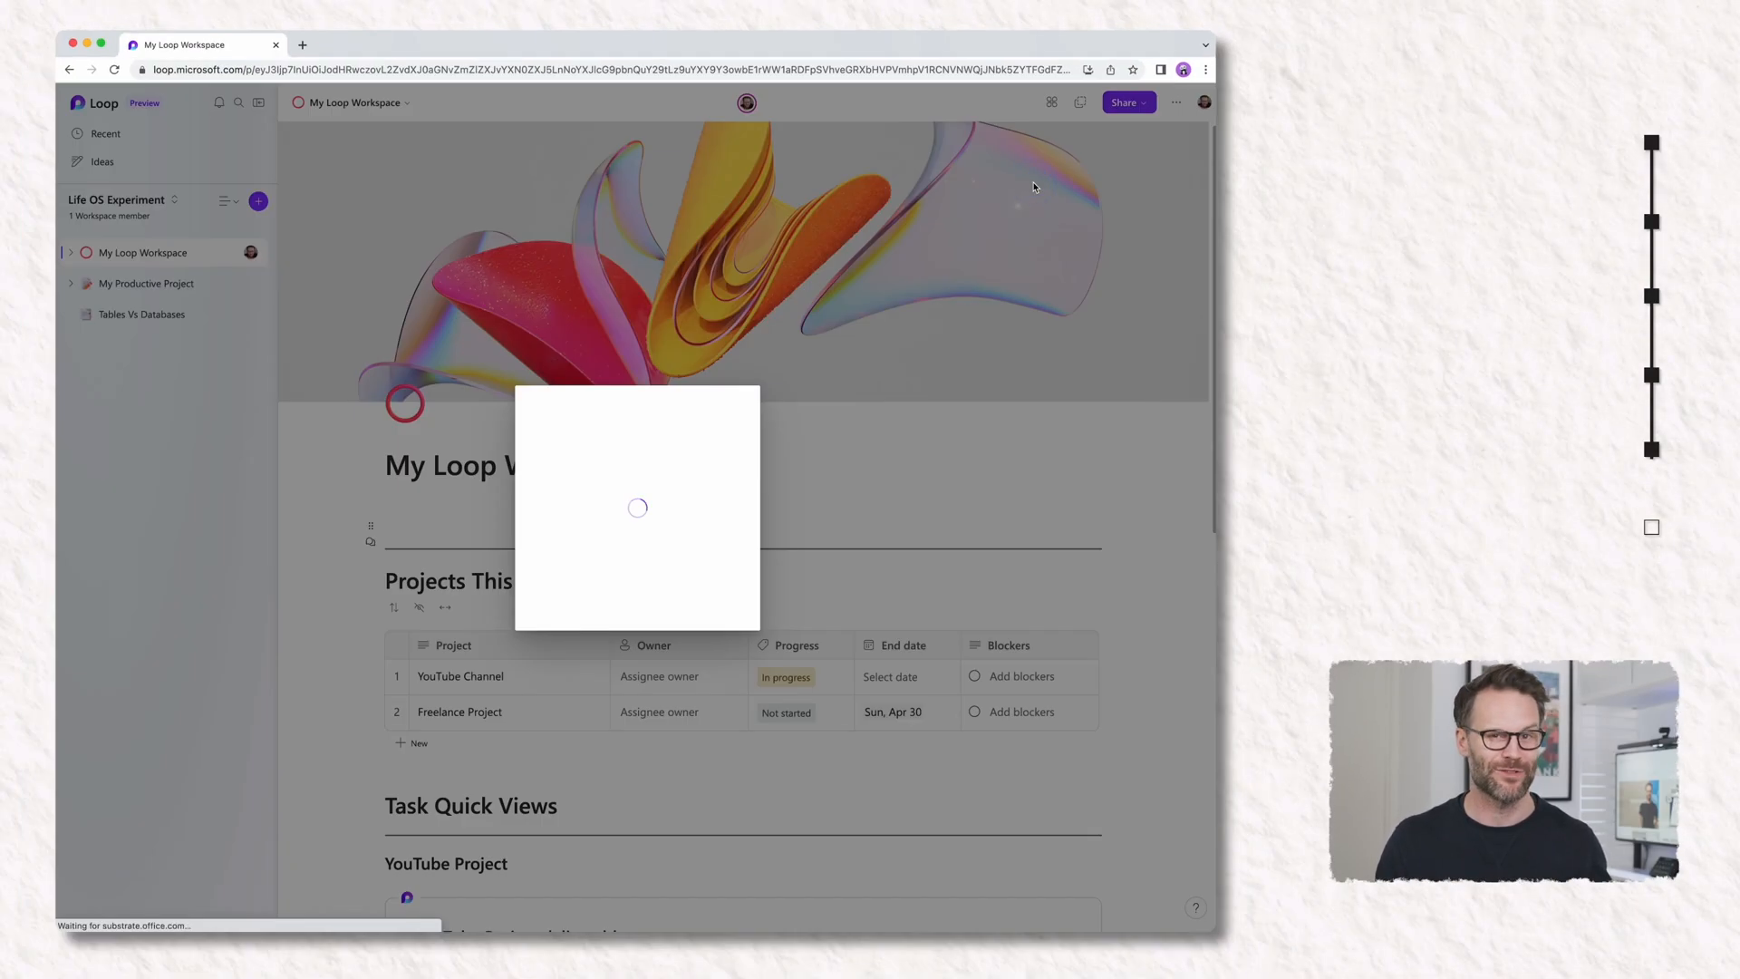
- Use the My Loop Workspace header button that brings up the loading dialog
{"action": "left_click", "coordinate": [1123, 102]}
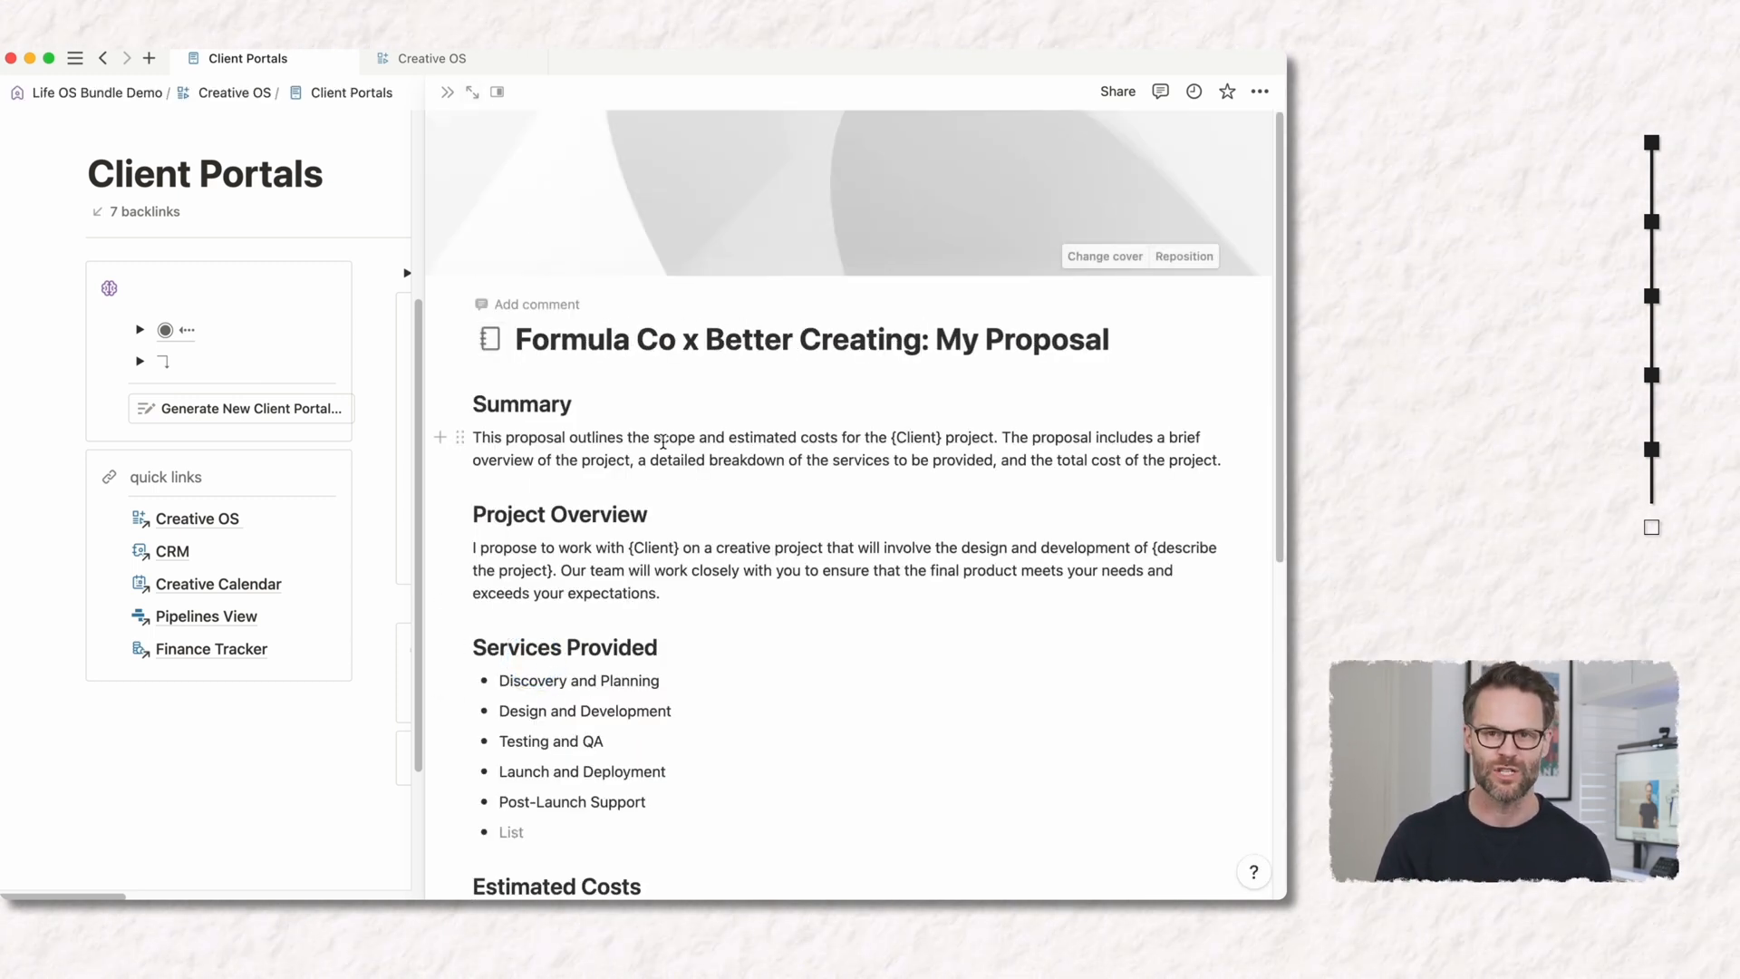
- Scroll Client Portals and search 'Form' to bring up the Formula Co x Better Creating proposal
{"action": "scroll", "scroll_direction": "down", "scroll_amount": 3}
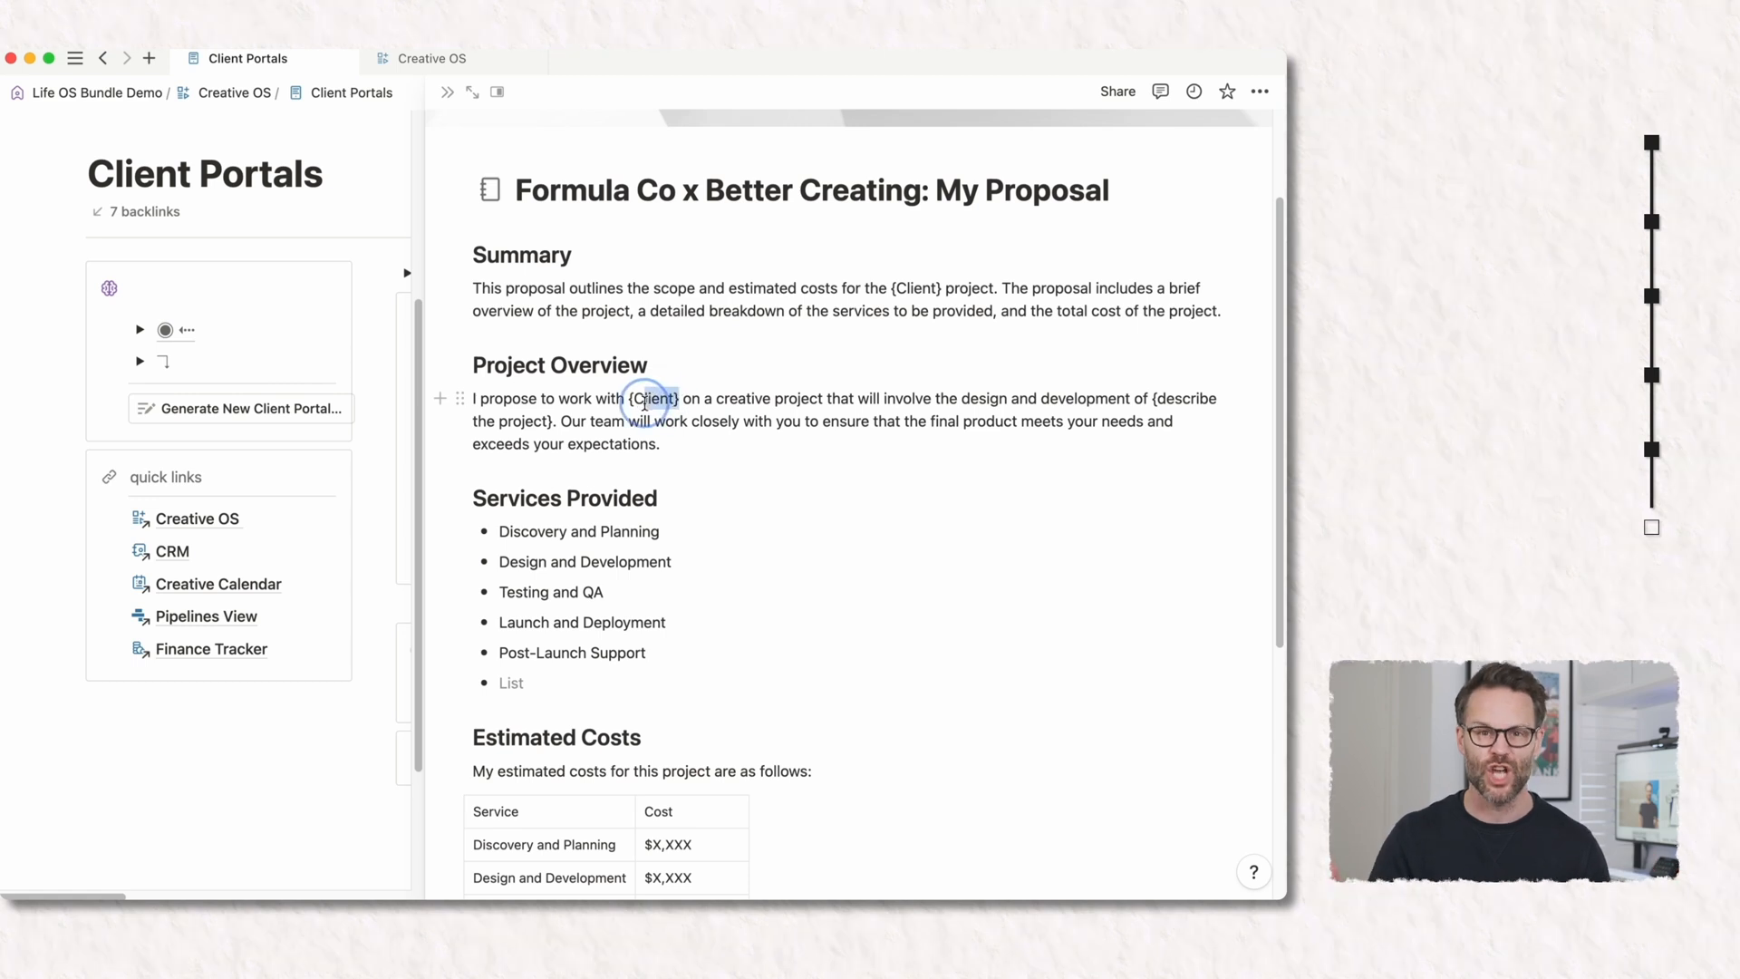
{"action": "type", "text": "Form"}
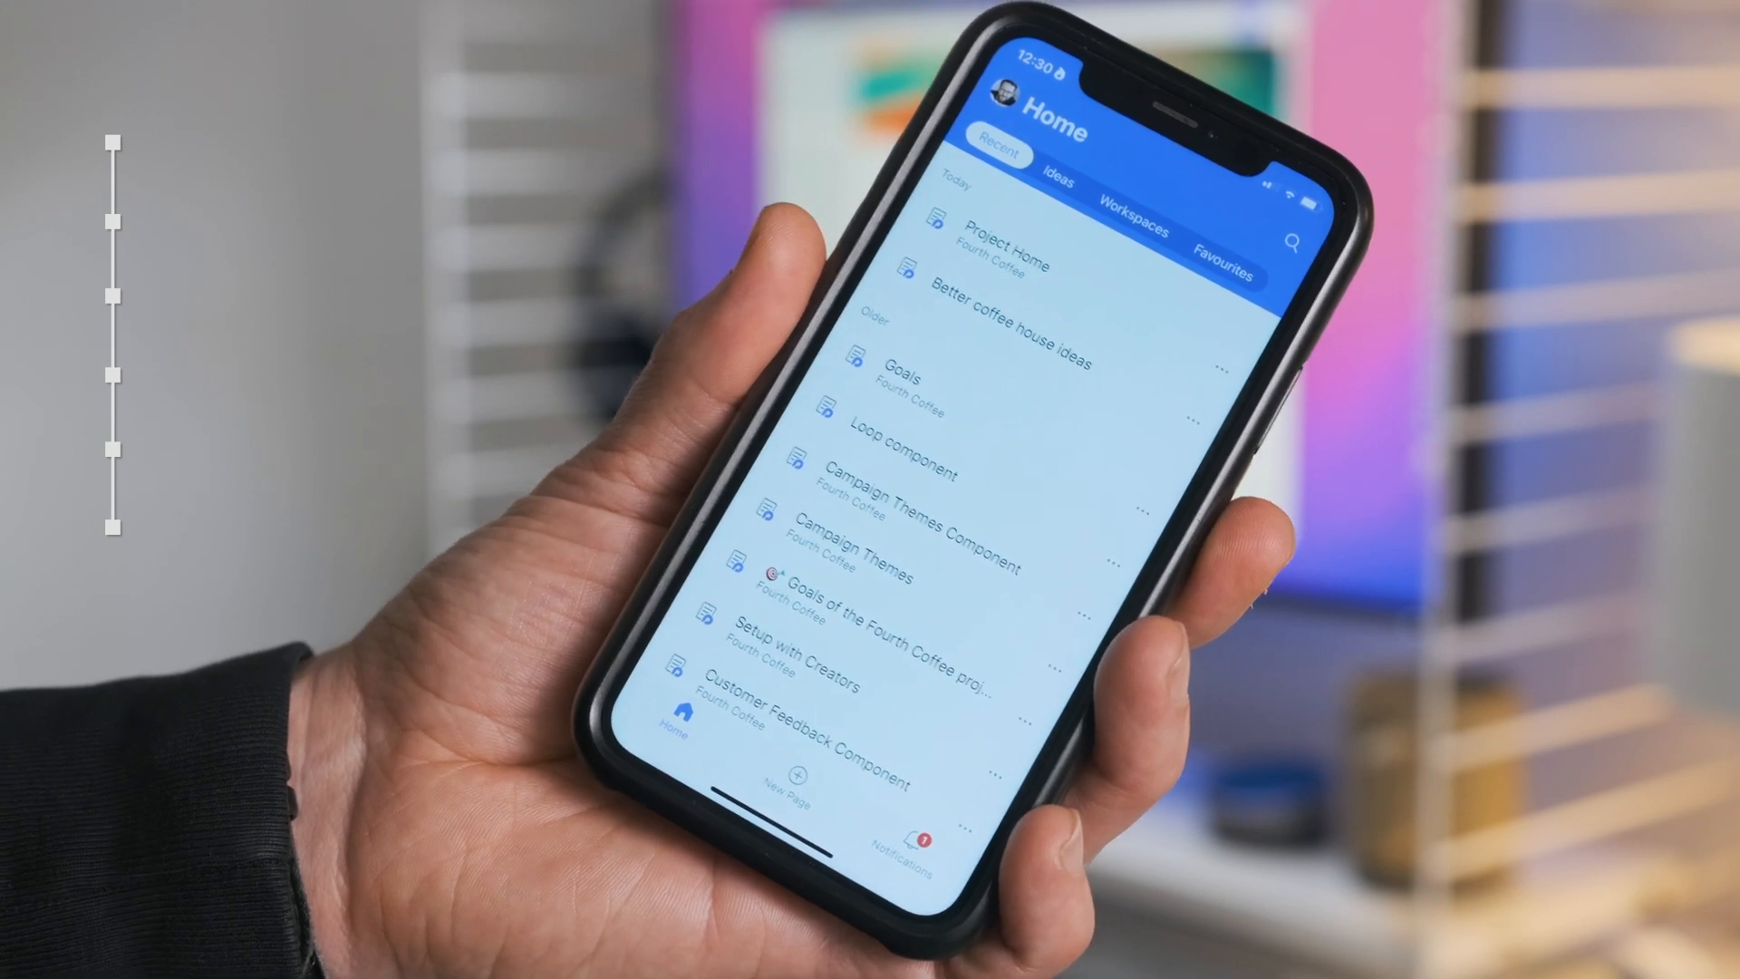
- Open the Notion Community page and scroll its Join an event or webinar list
{"action": "left_click", "coordinate": [1019, 359]}
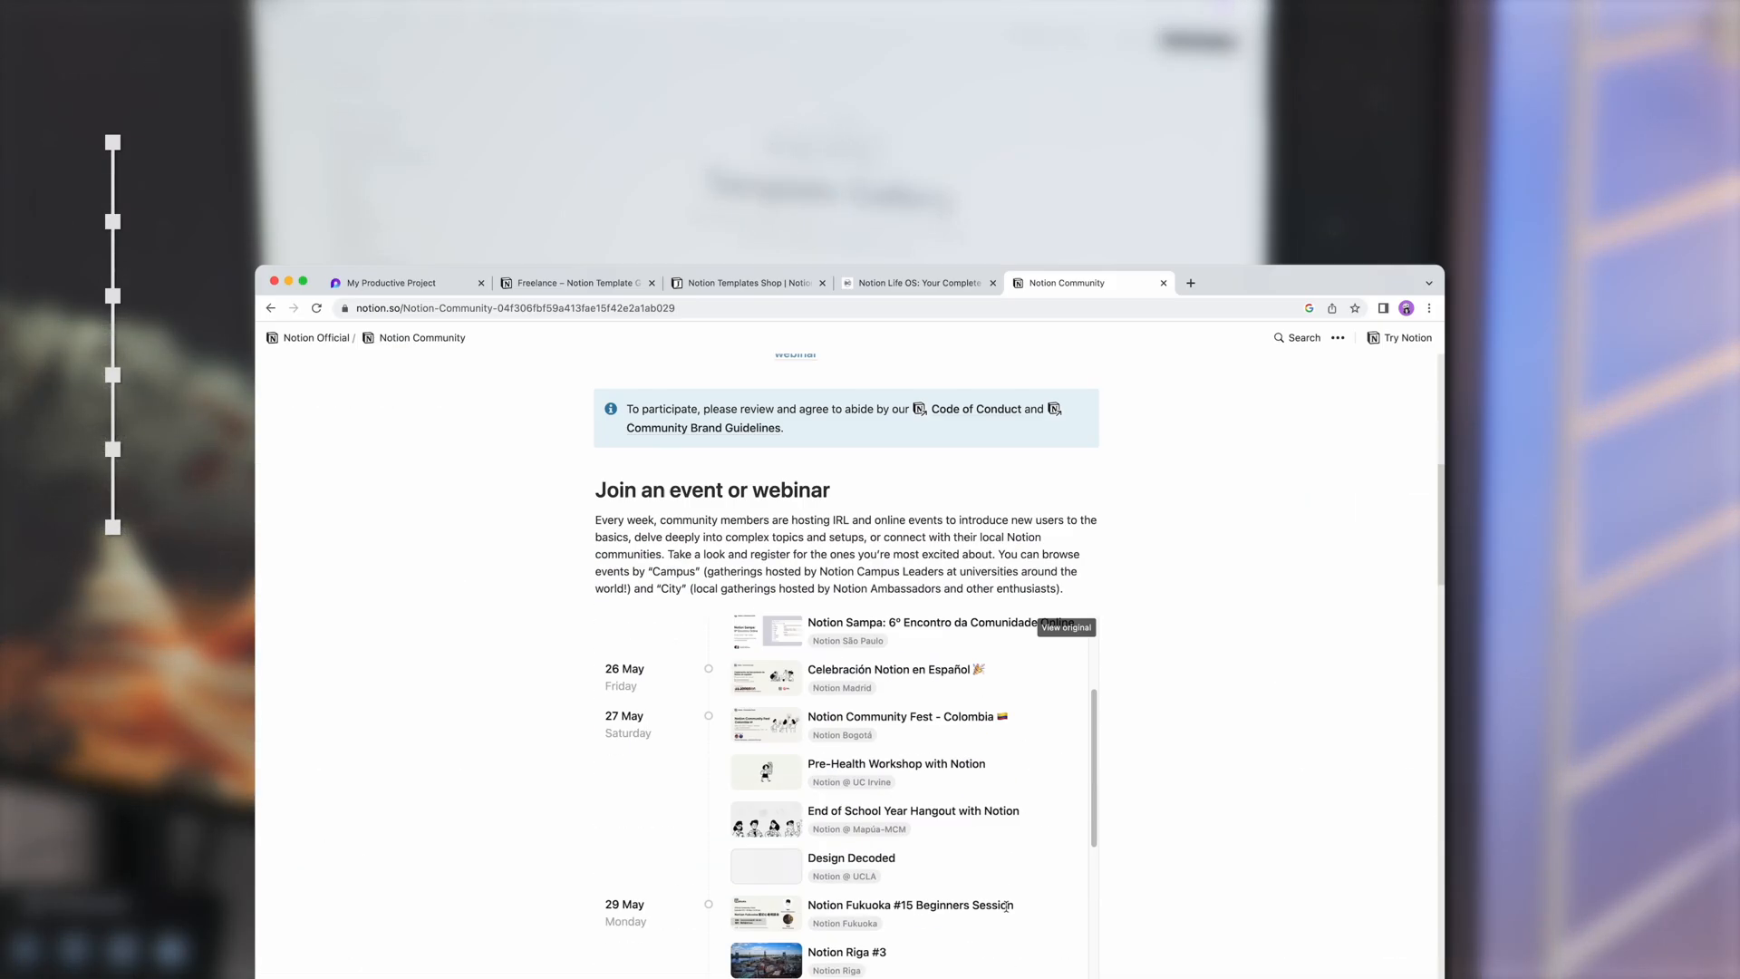
{"action": "scroll", "scroll_direction": "down", "scroll_amount": 3}
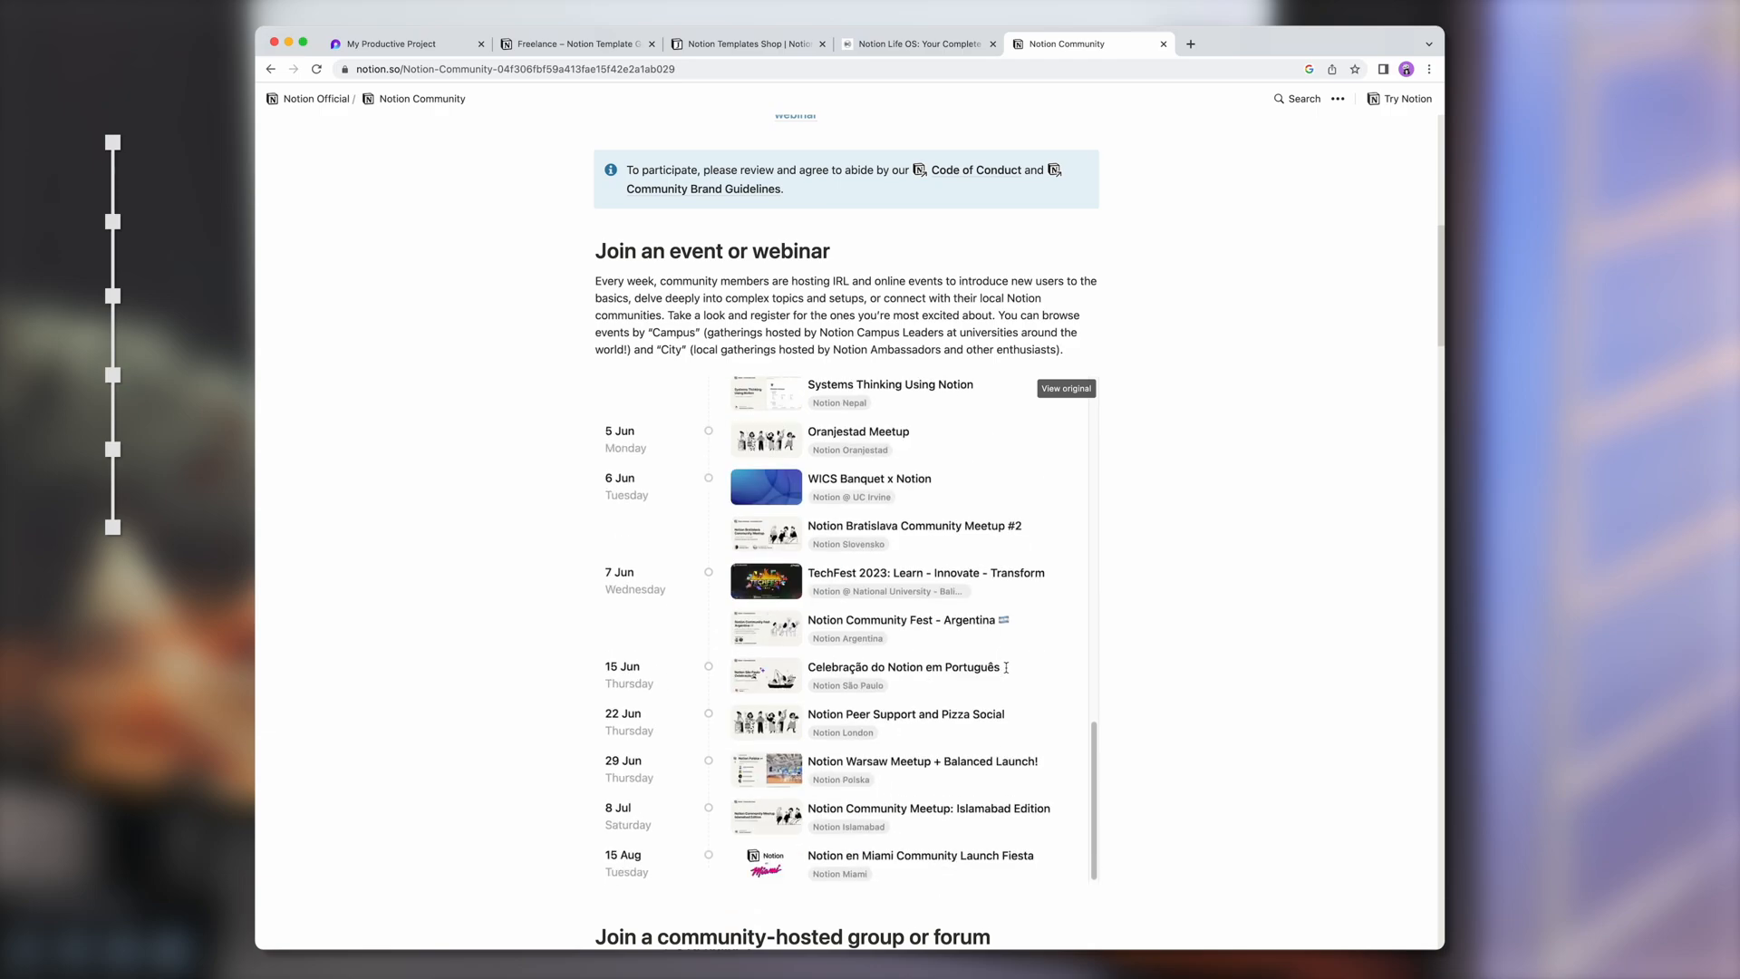